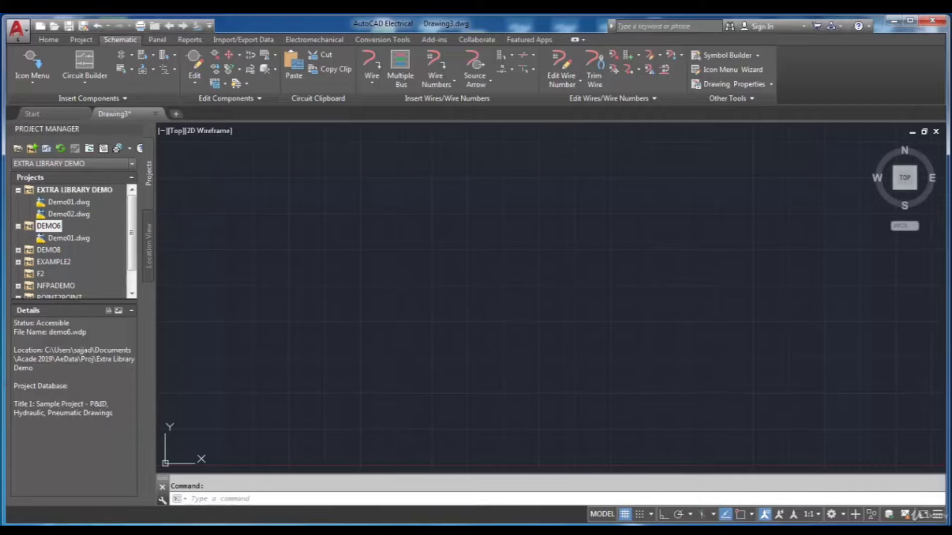
mouse_move(530, 299)
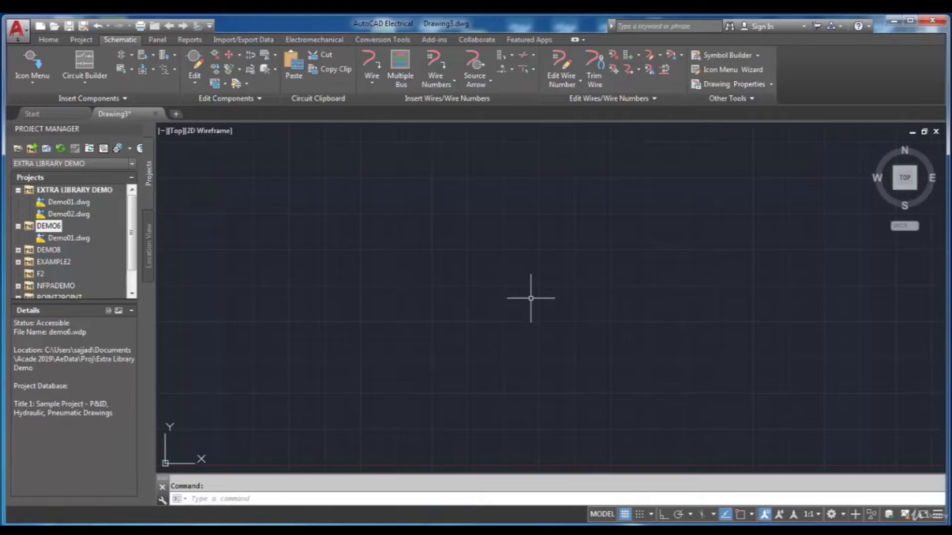
mouse_move(272, 206)
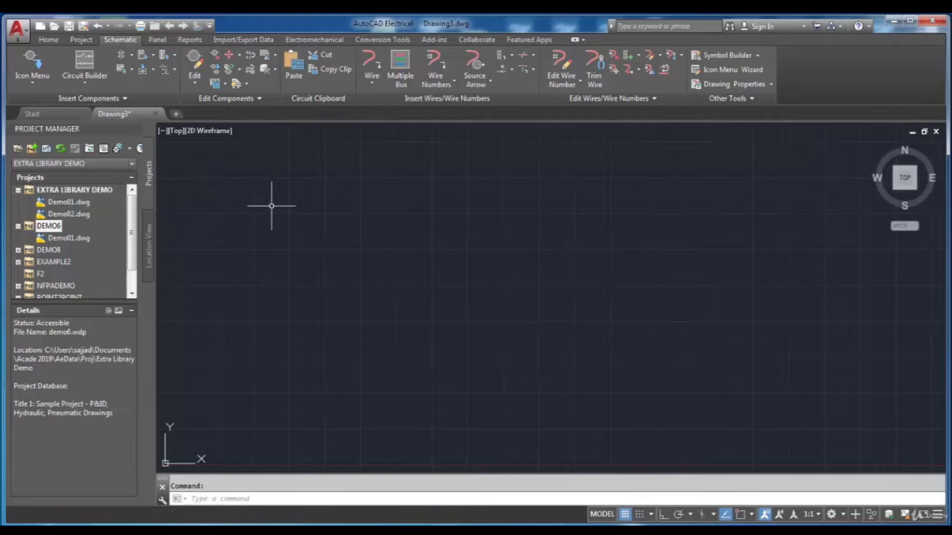
mouse_move(501, 350)
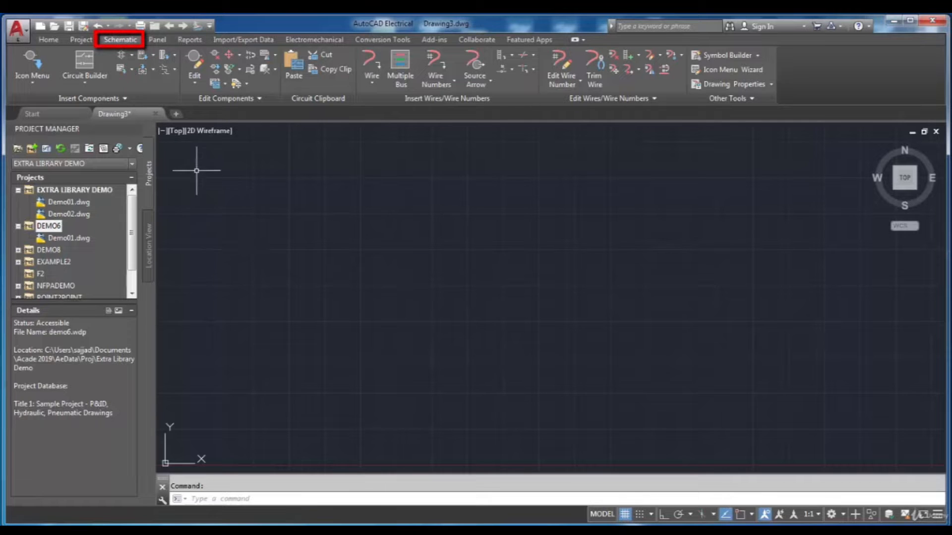
mouse_move(387, 186)
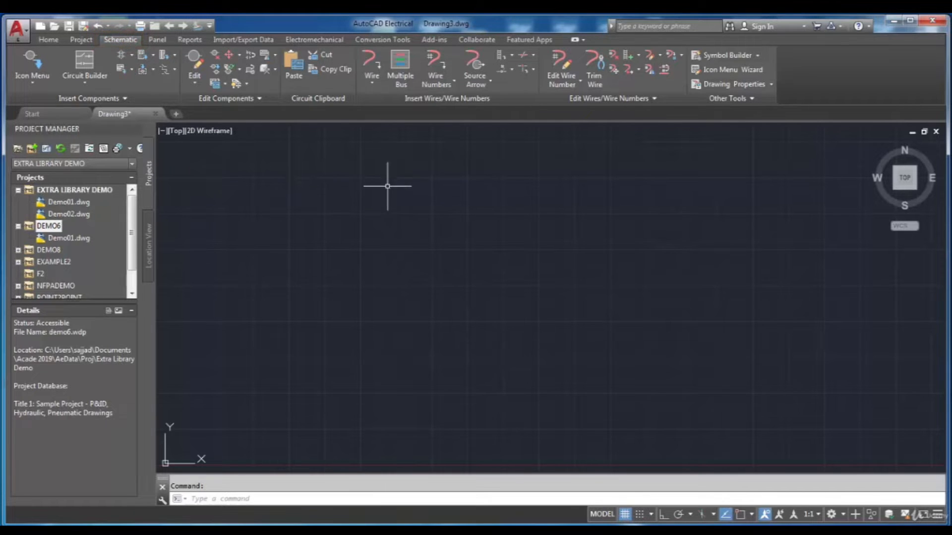
mouse_move(432, 133)
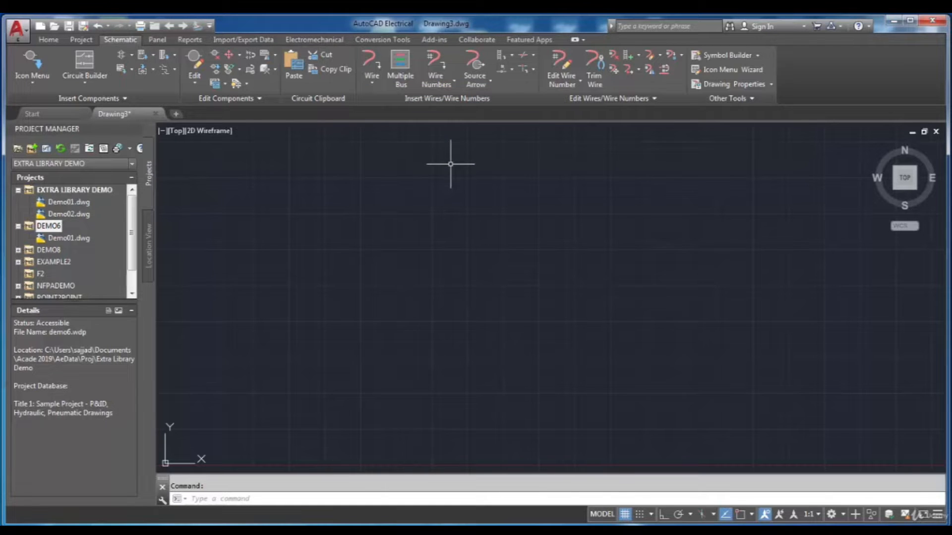
Step: Draw a single vertical wire on the left using the Wire tool with the V option
left_click(371, 67)
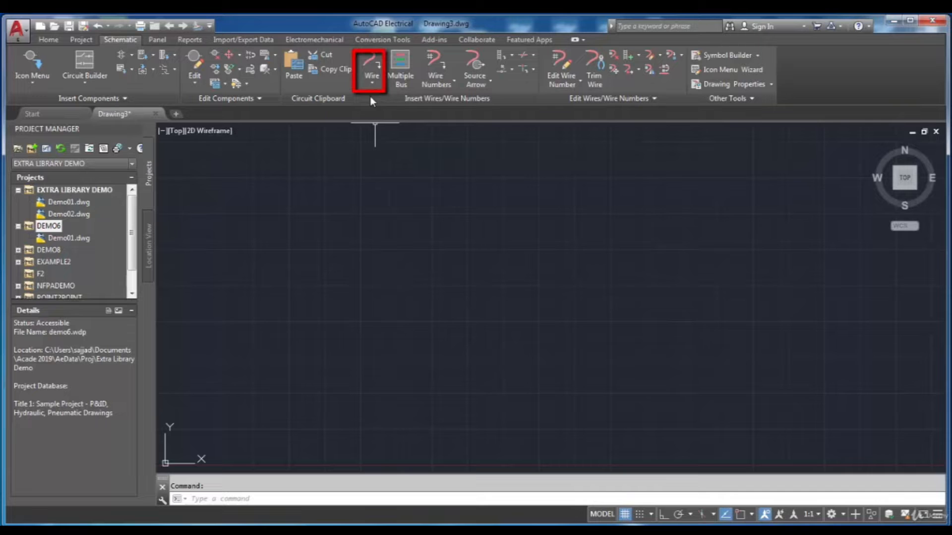
left_click(371, 79)
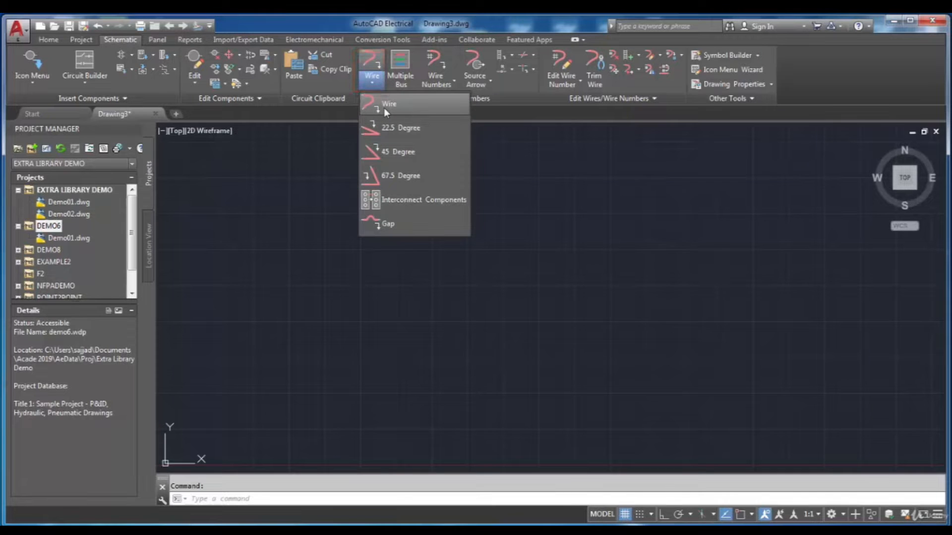
left_click(388, 104)
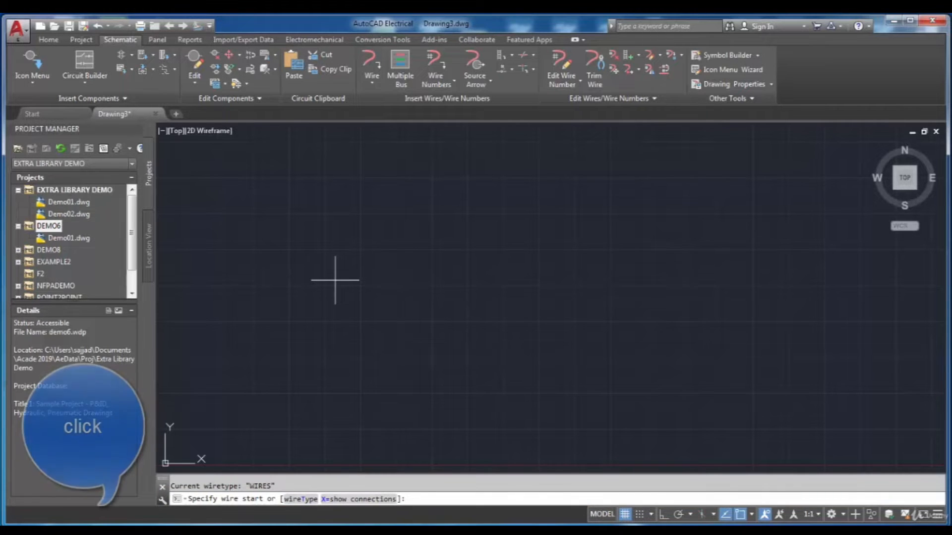
left_click(334, 280)
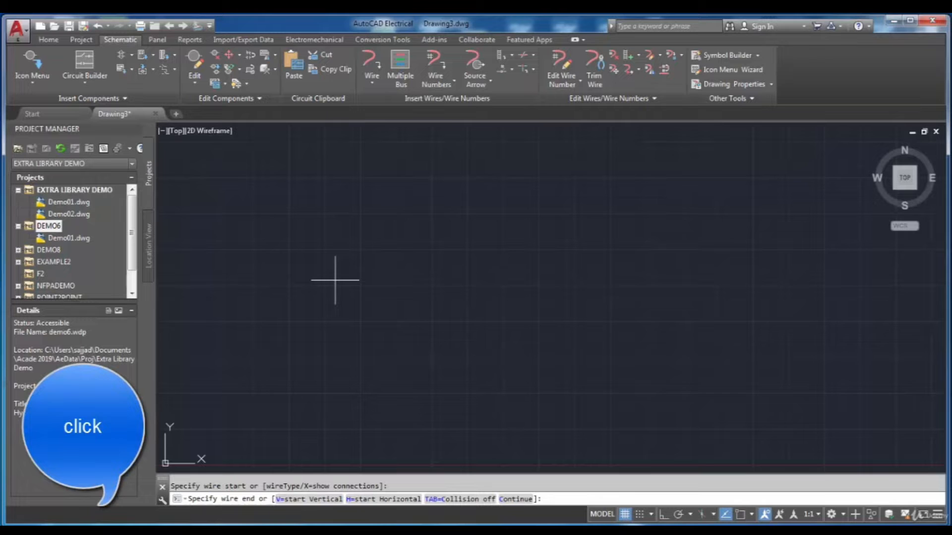
left_click(334, 279)
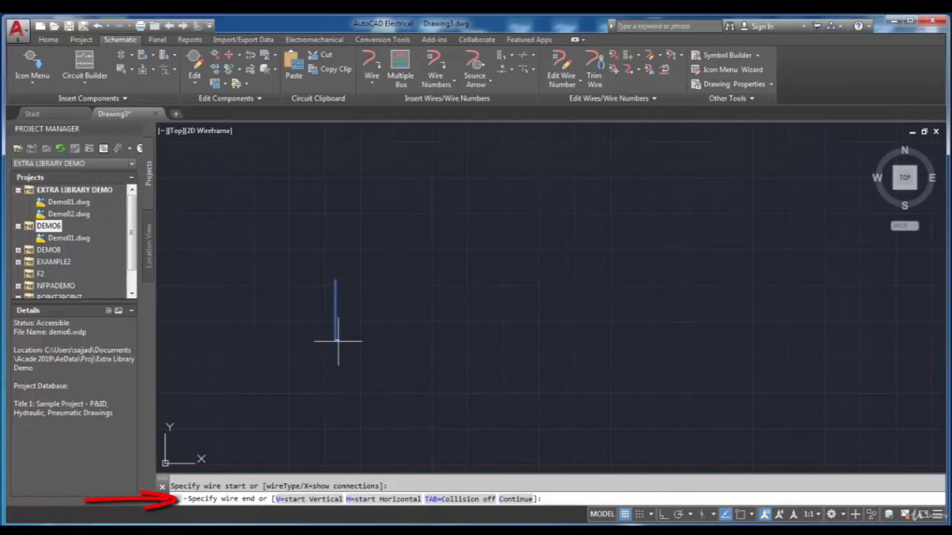
mouse_move(336, 369)
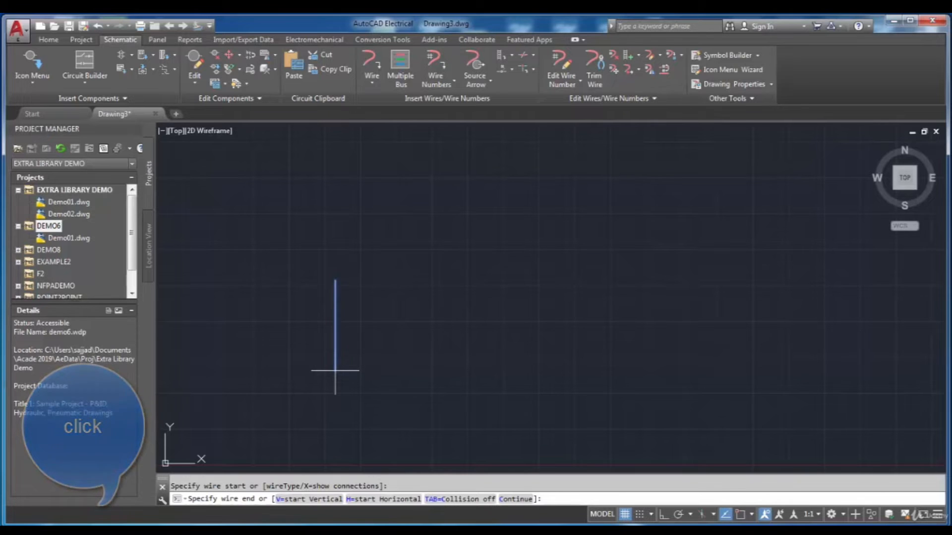
left_click(334, 369)
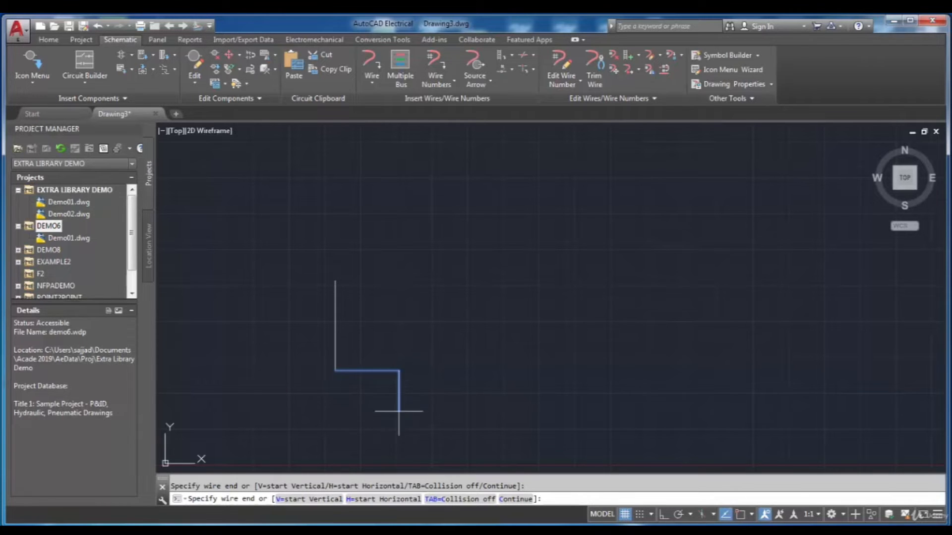
mouse_move(351, 383)
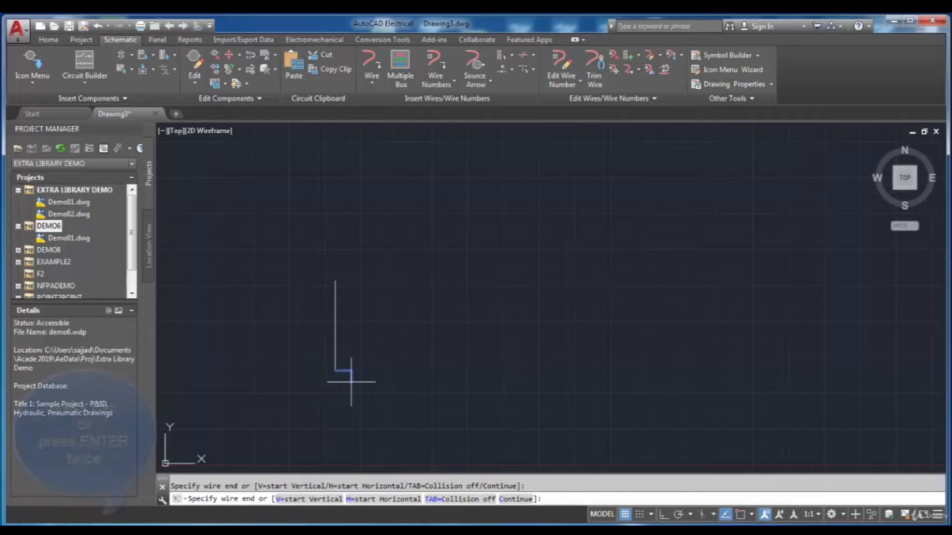
key("Escape")
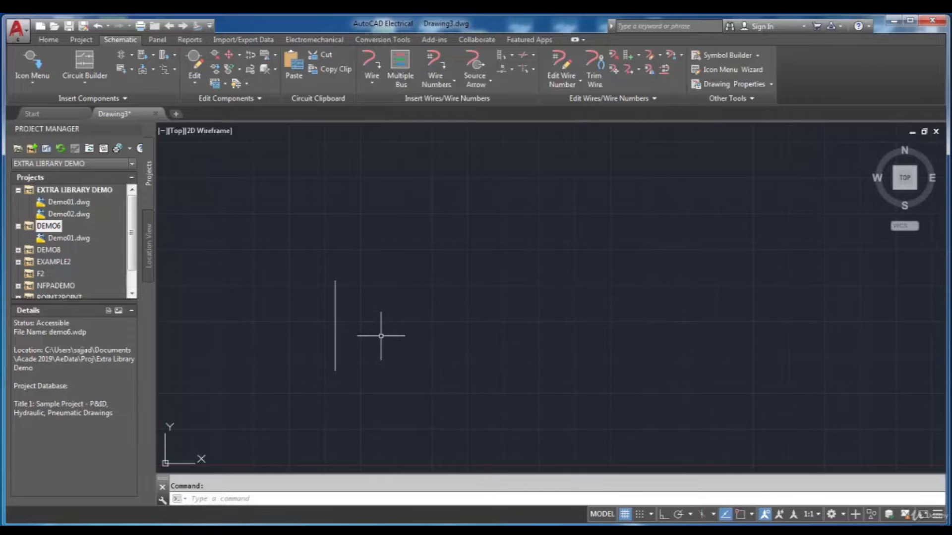
mouse_move(374, 103)
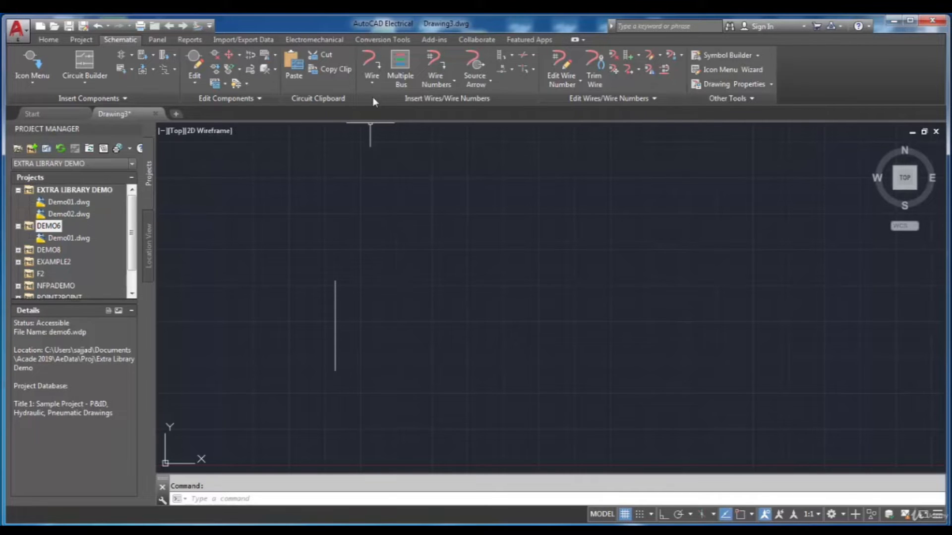
Step: Start a second wire from a point to the right of the first wire
left_click(371, 83)
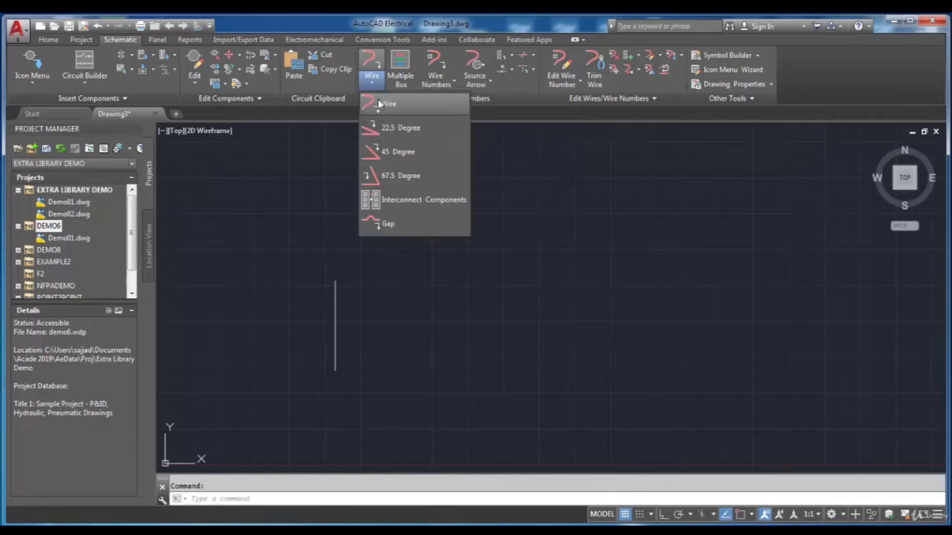
left_click(388, 103)
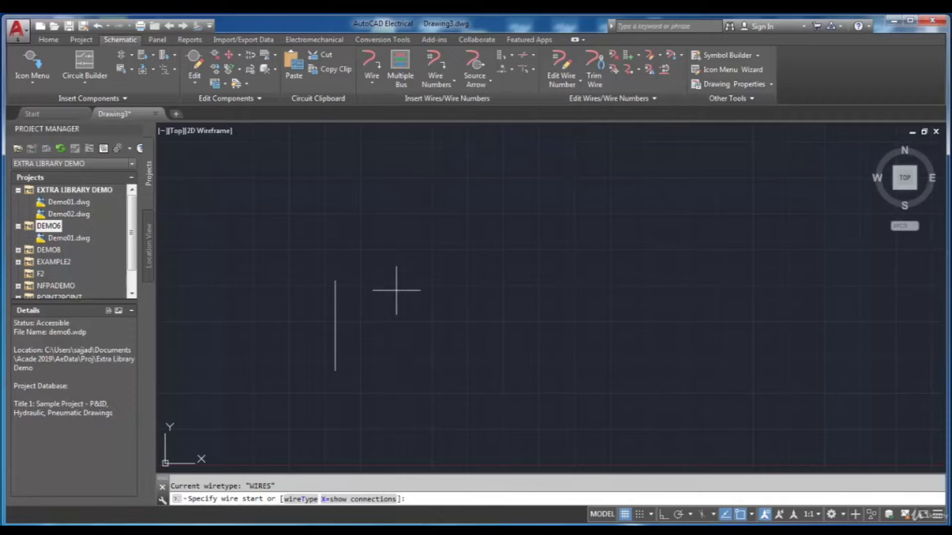
mouse_move(396, 285)
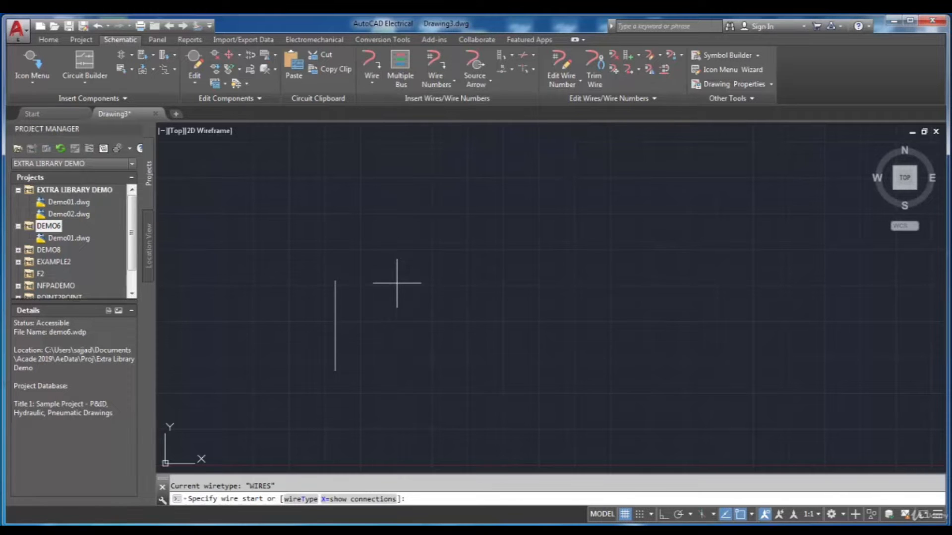
left_click(396, 285)
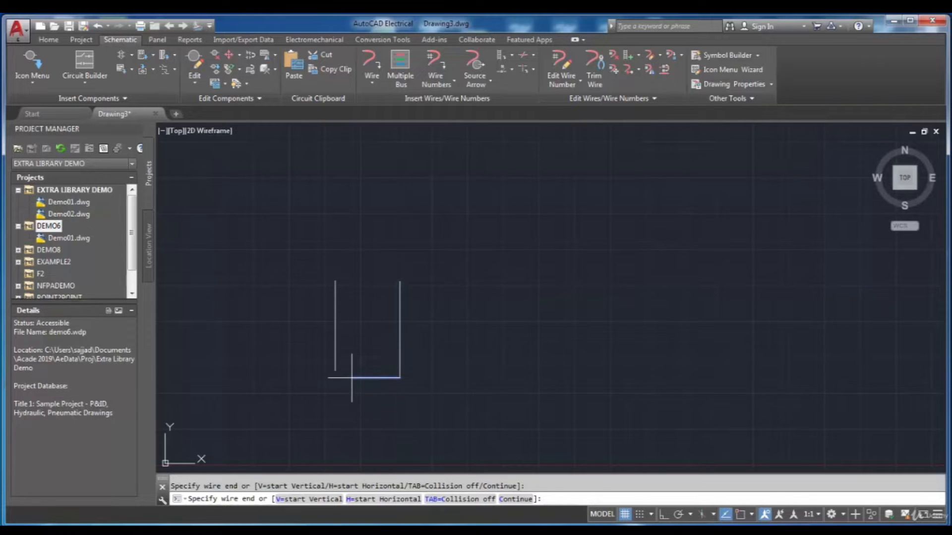
mouse_move(486, 379)
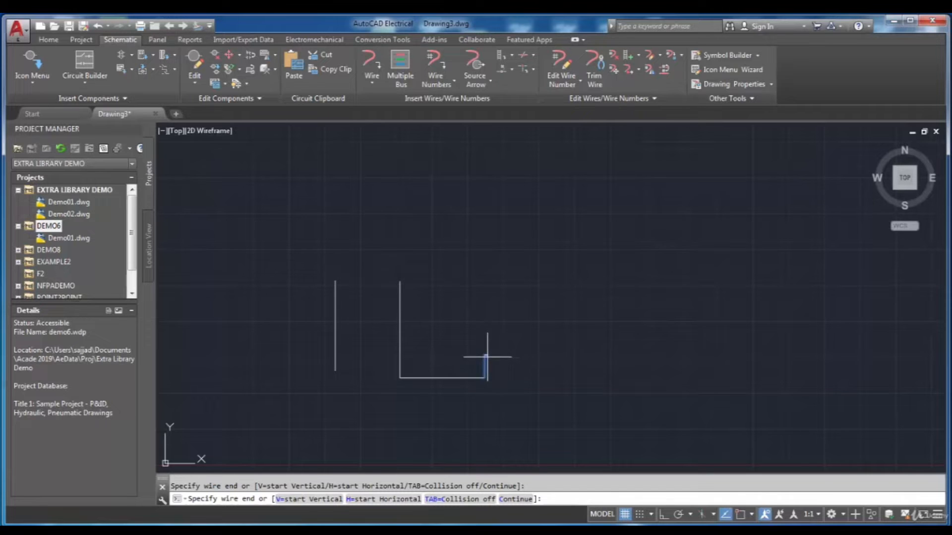
mouse_move(493, 310)
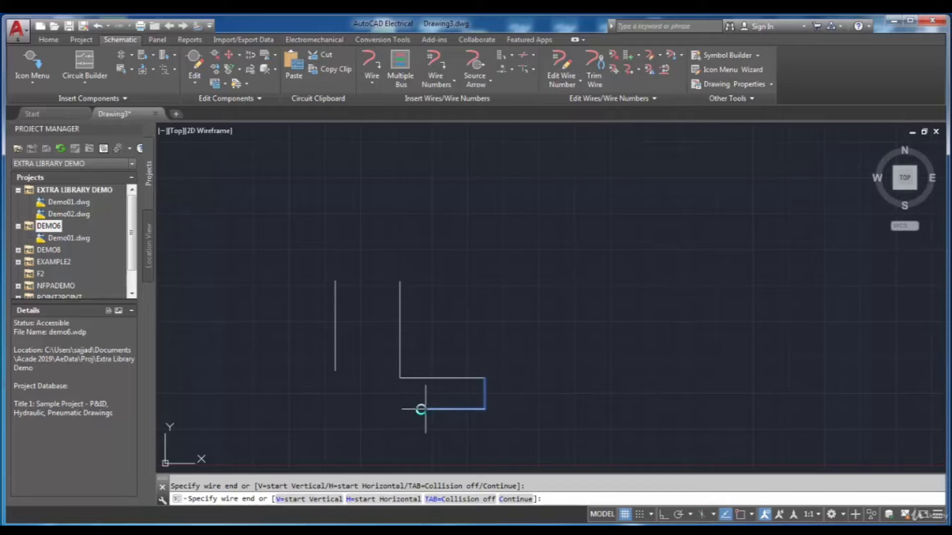
mouse_move(497, 405)
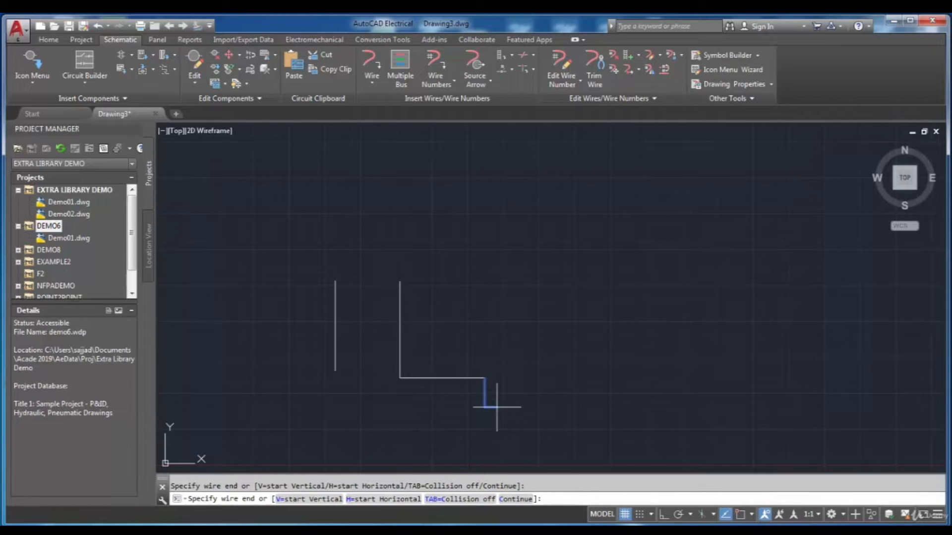
mouse_move(501, 403)
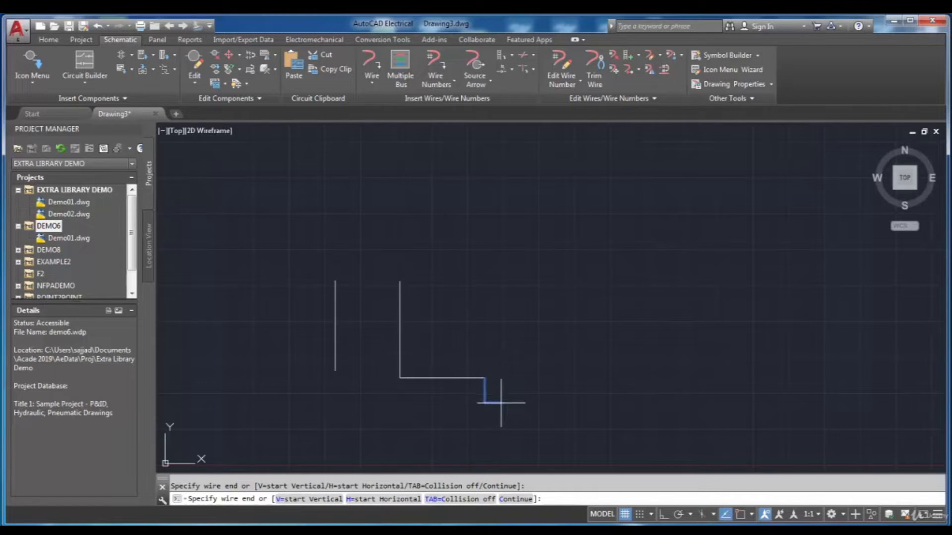
key("Escape")
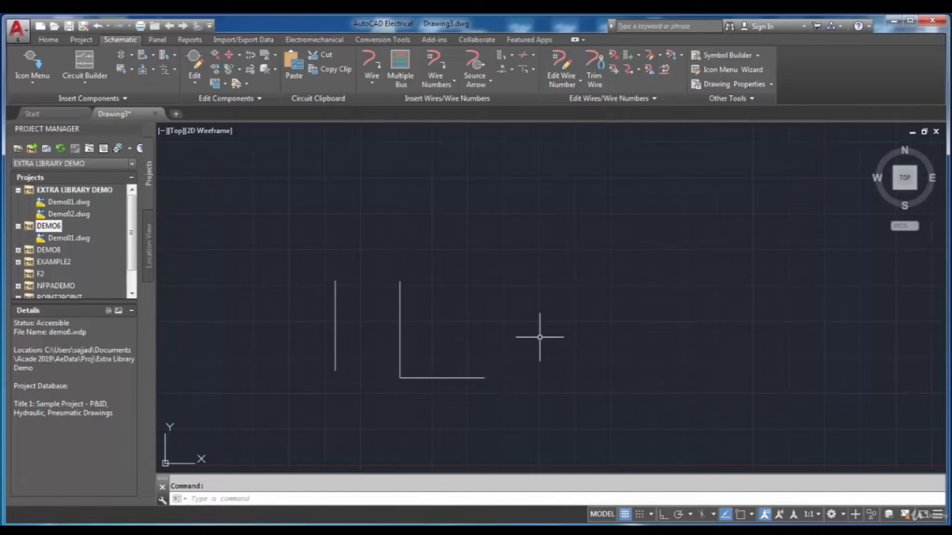
mouse_move(557, 326)
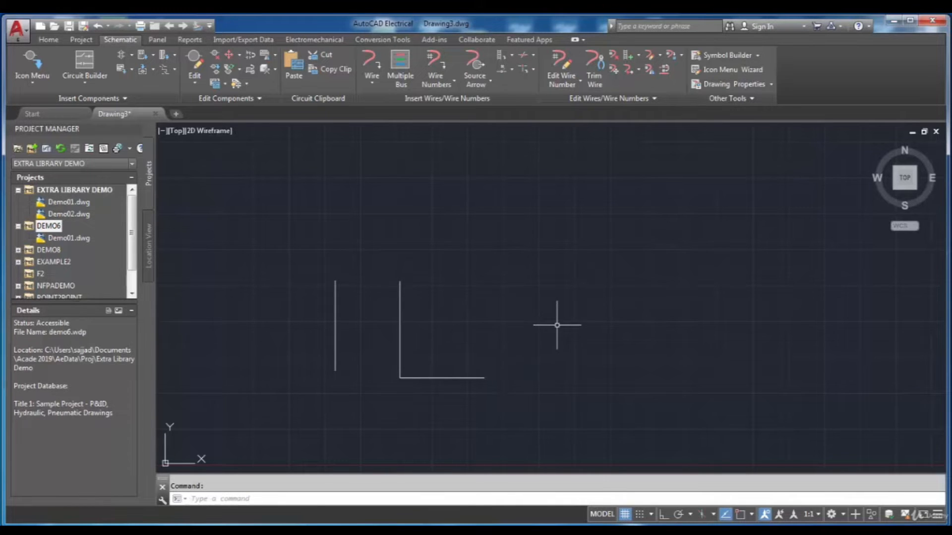
mouse_move(507, 255)
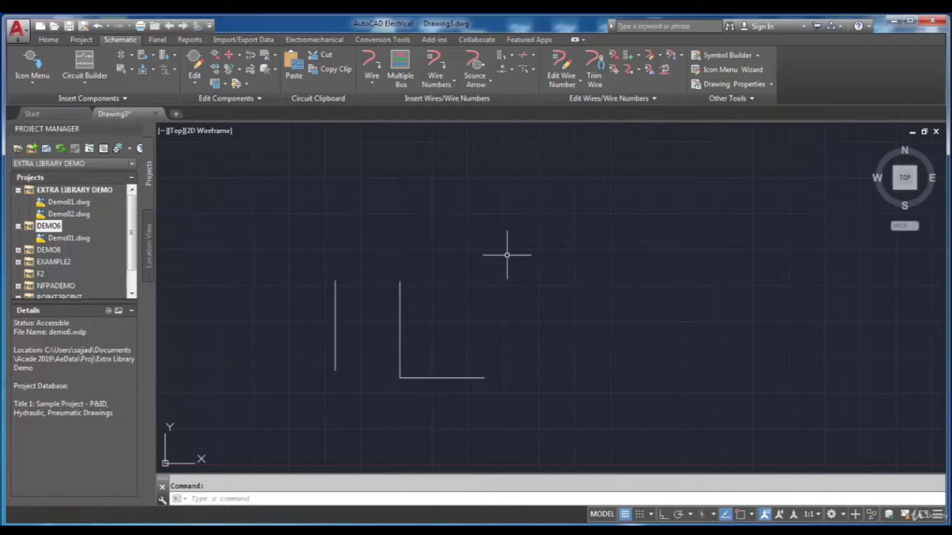
mouse_move(355, 152)
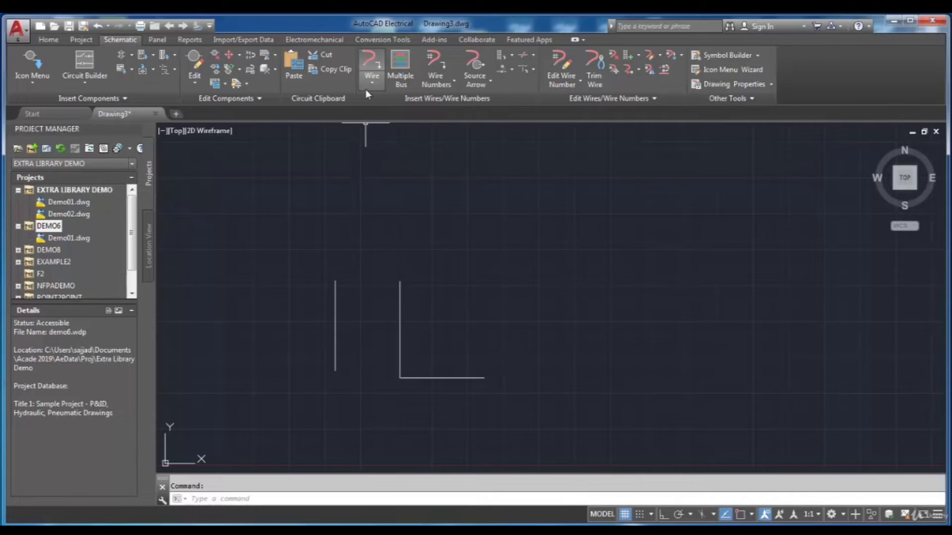
mouse_move(372, 67)
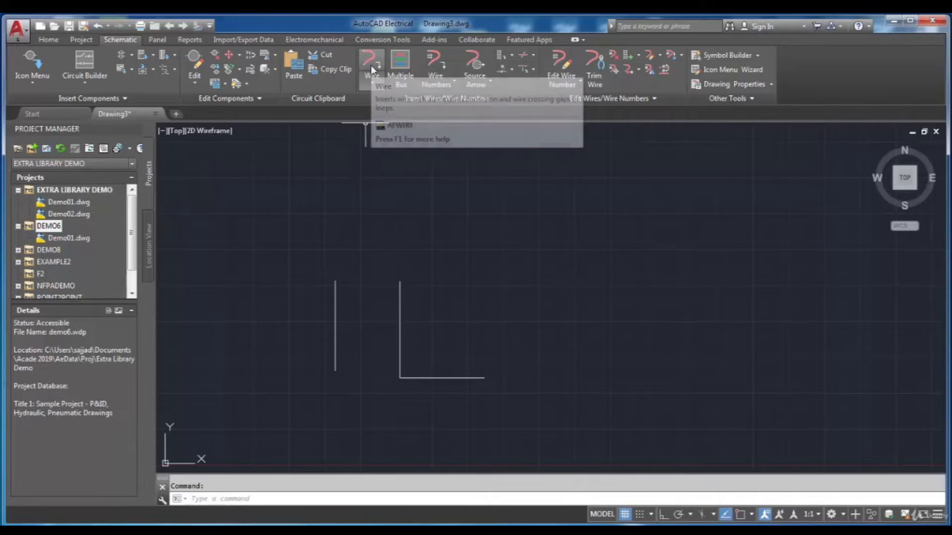
mouse_move(372, 64)
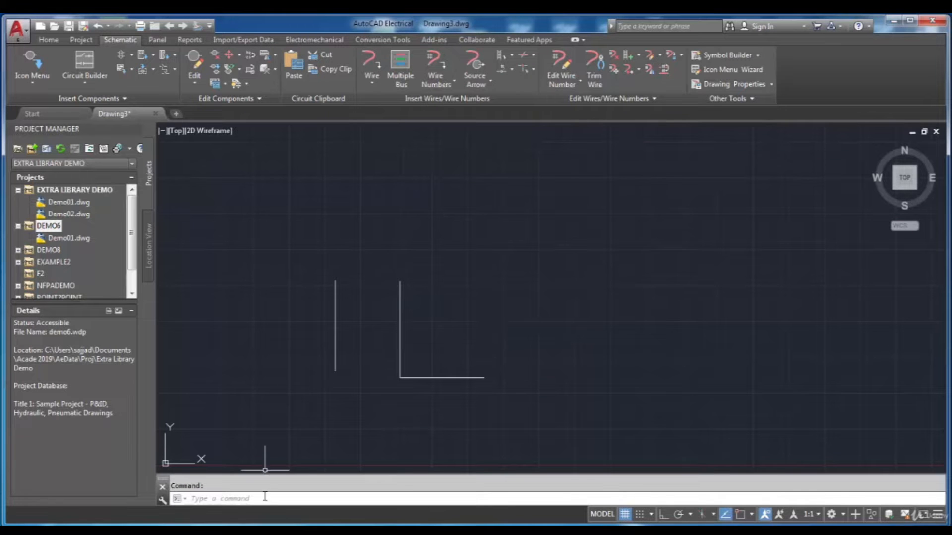
Step: Restart the wire command by entering AEW at the command line
type("a")
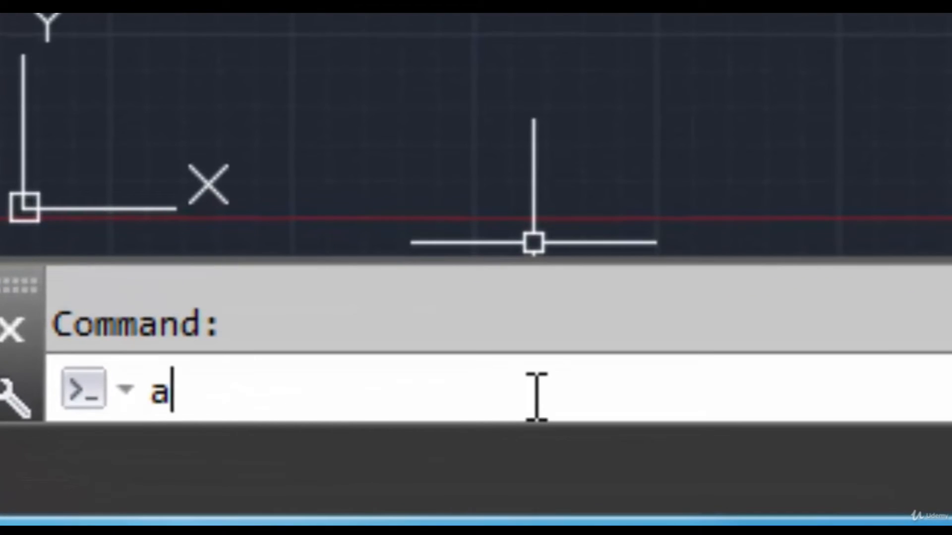
type("ew")
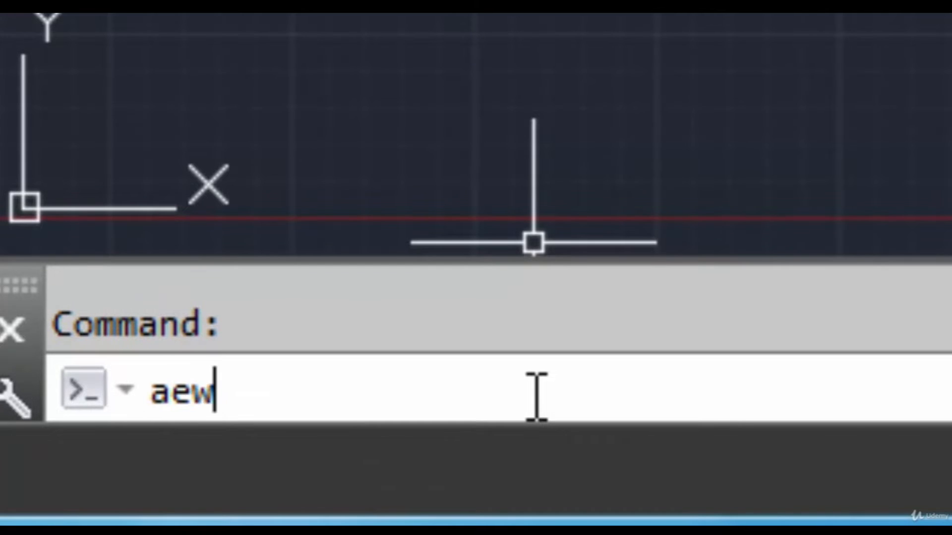
key("Return")
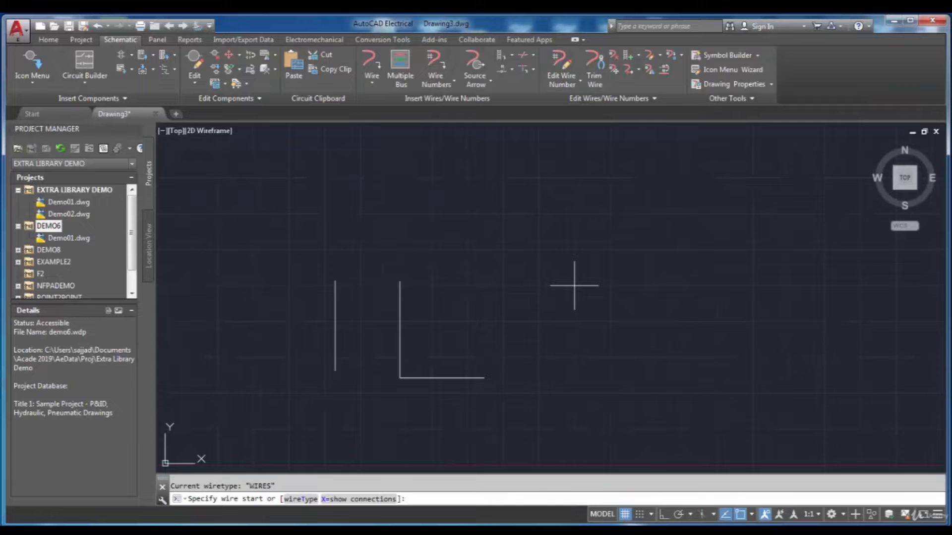
Step: Draw a third vertical wire right of the L-shaped wire using the V option
left_click(573, 285)
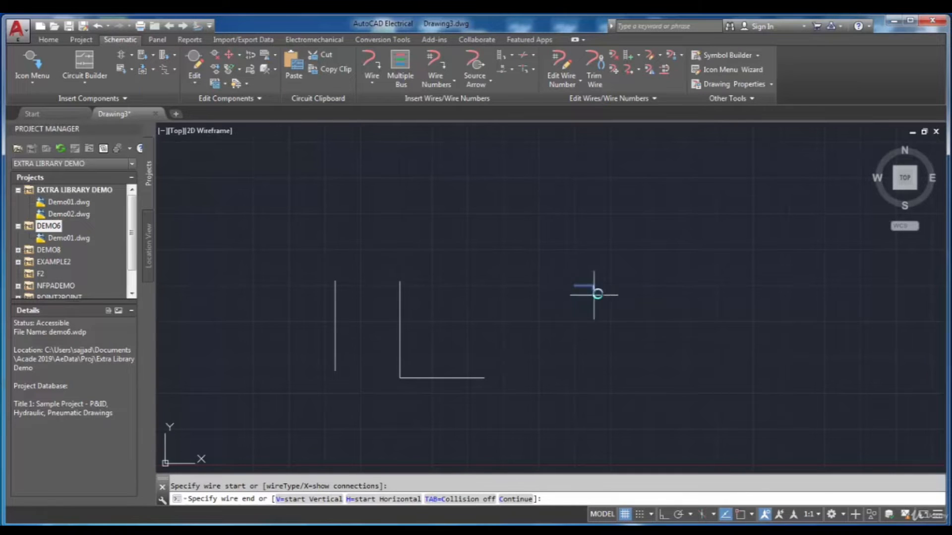
mouse_move(561, 351)
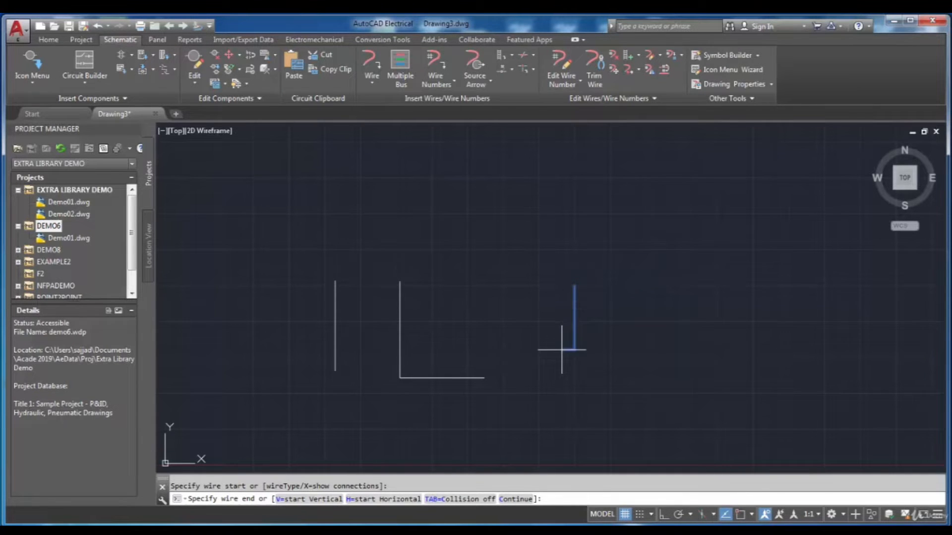
mouse_move(574, 359)
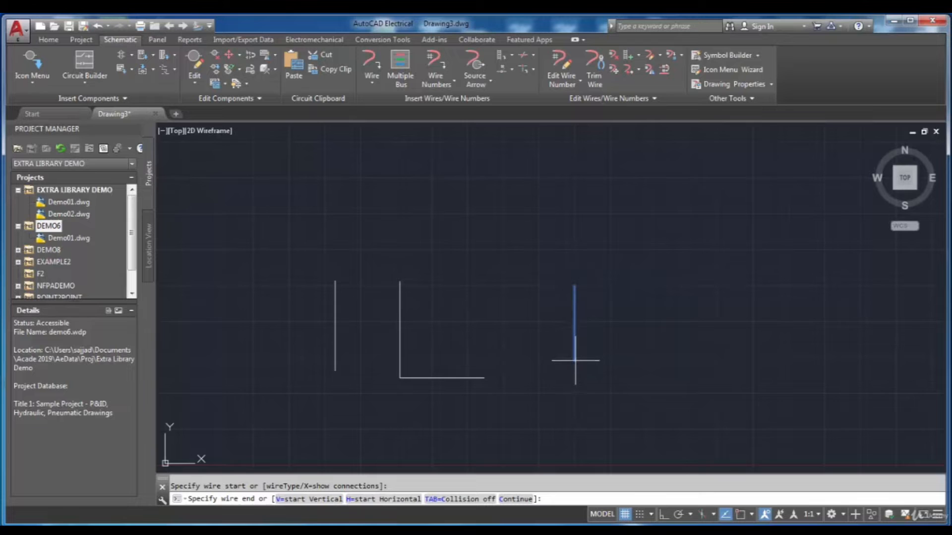
mouse_move(574, 357)
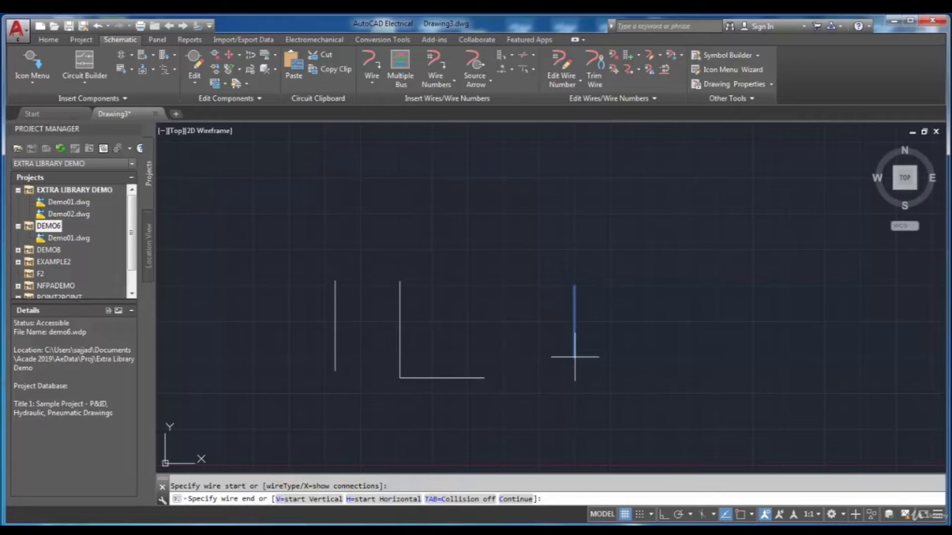
mouse_move(655, 287)
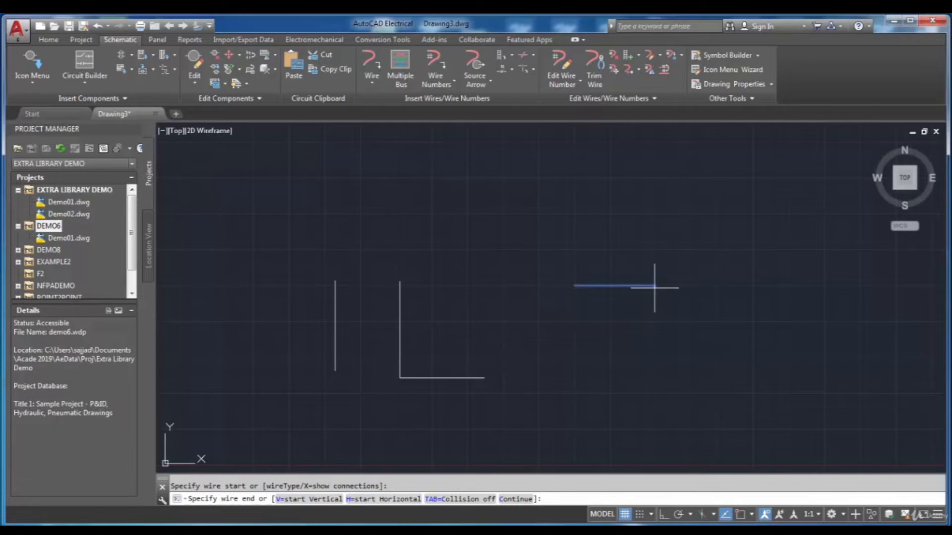
mouse_move(654, 286)
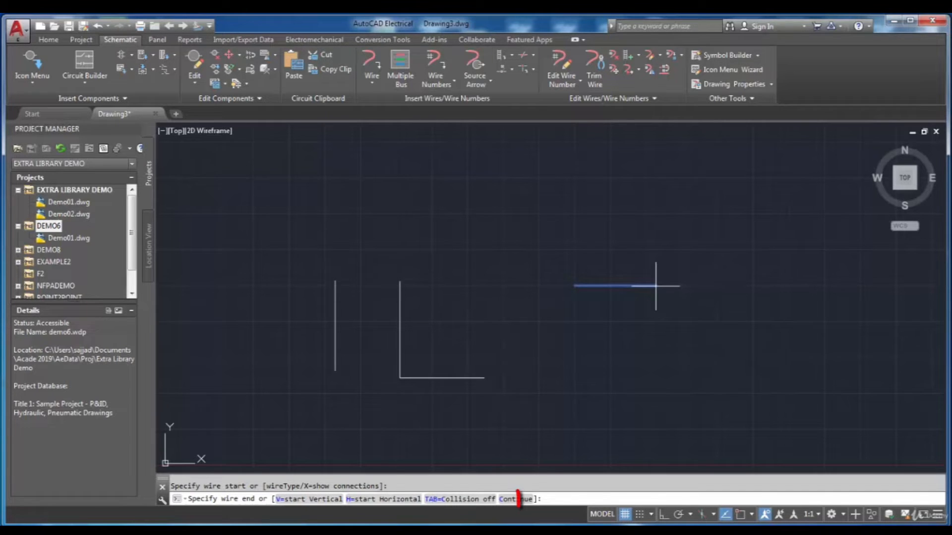
type("v")
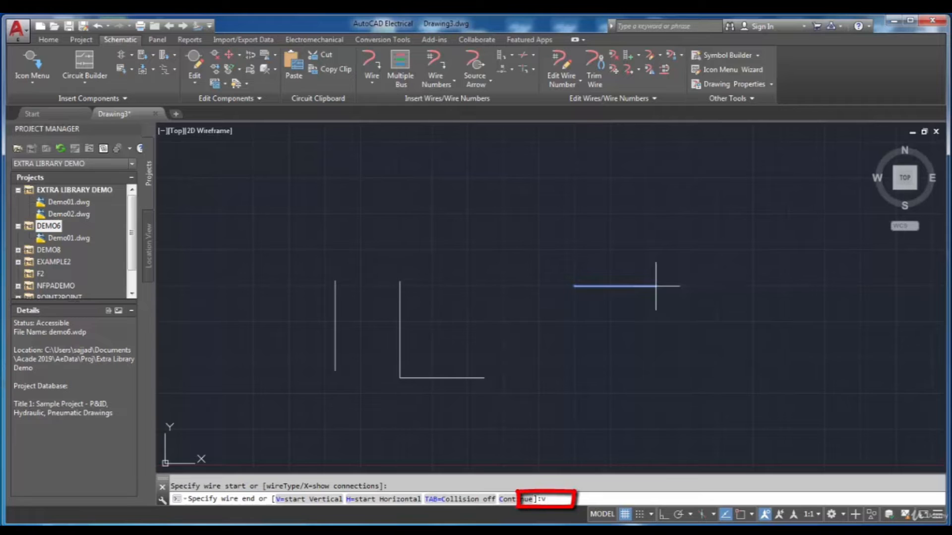
mouse_move(632, 309)
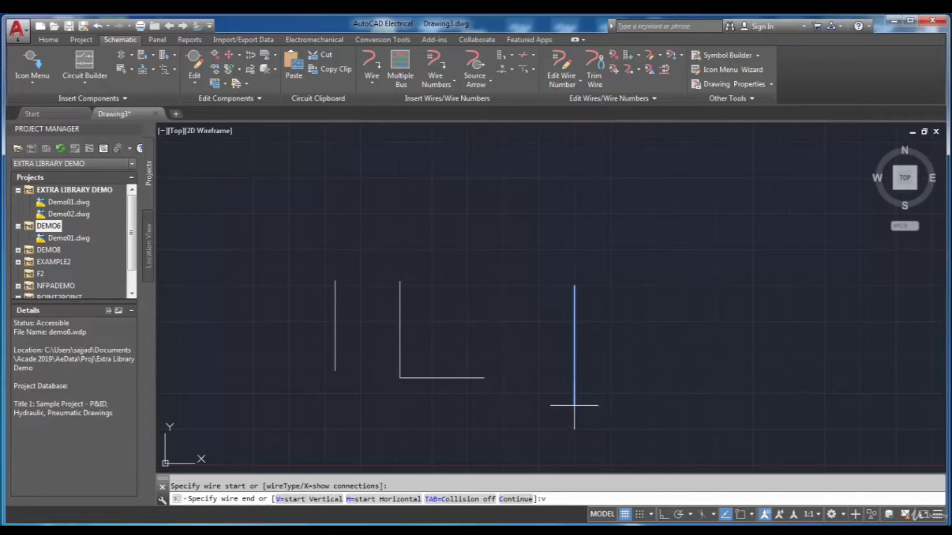
type("v")
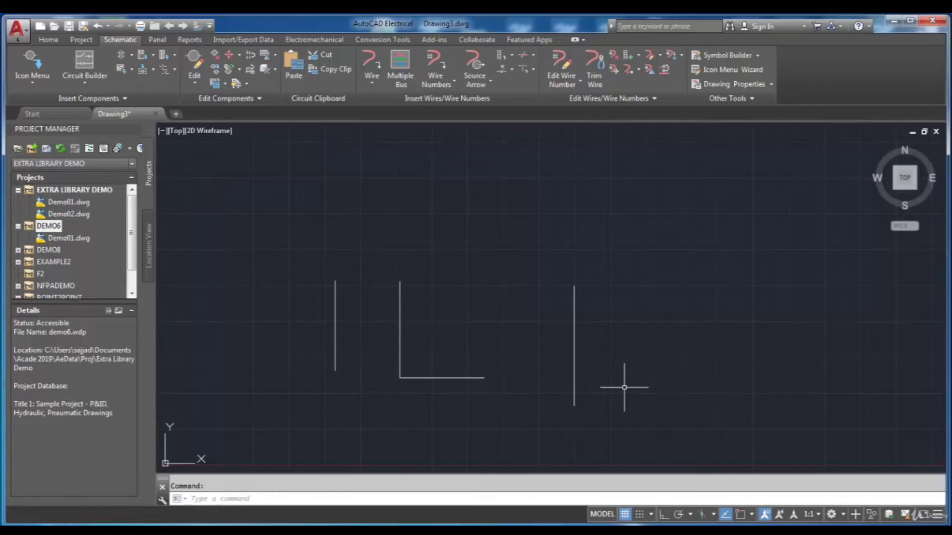
Step: Draw a fourth, horizontal wire via AEW with the H option and end the command
type("a")
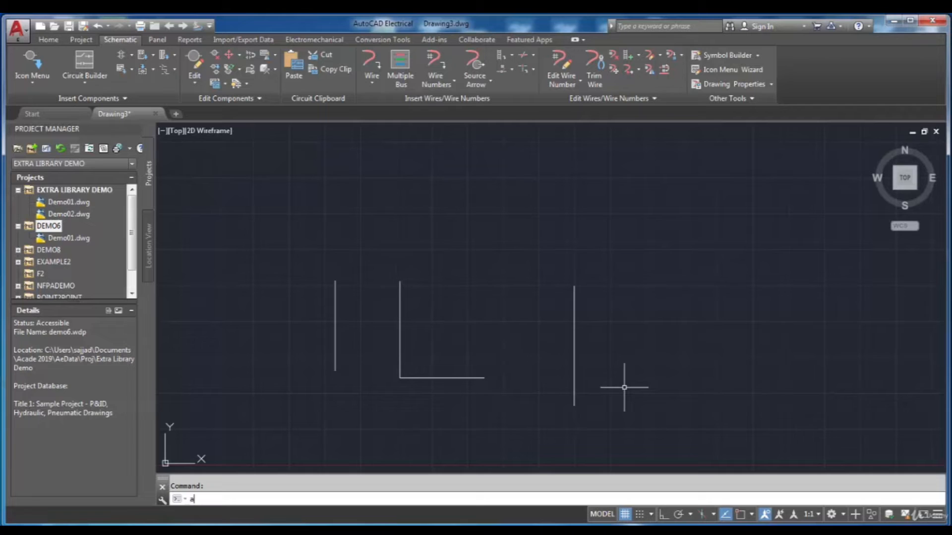
type("ew")
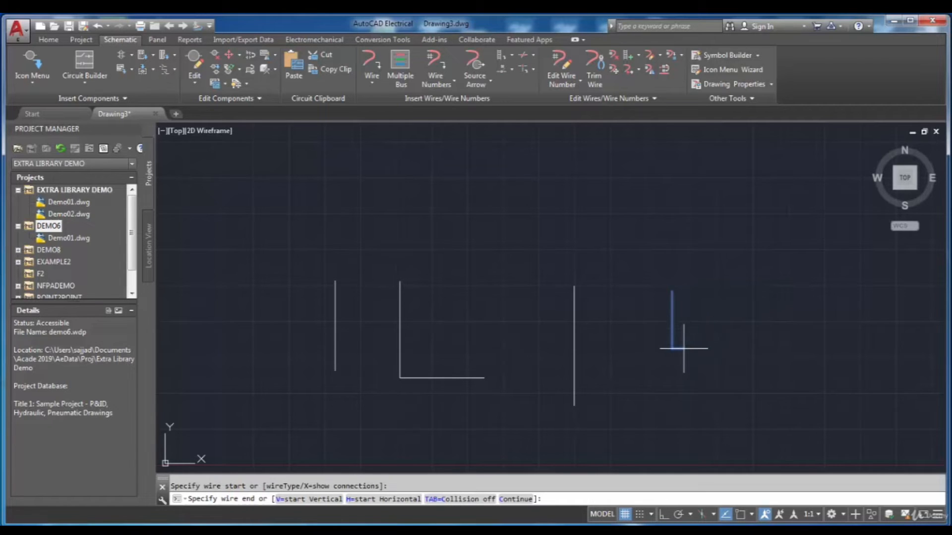
type("h")
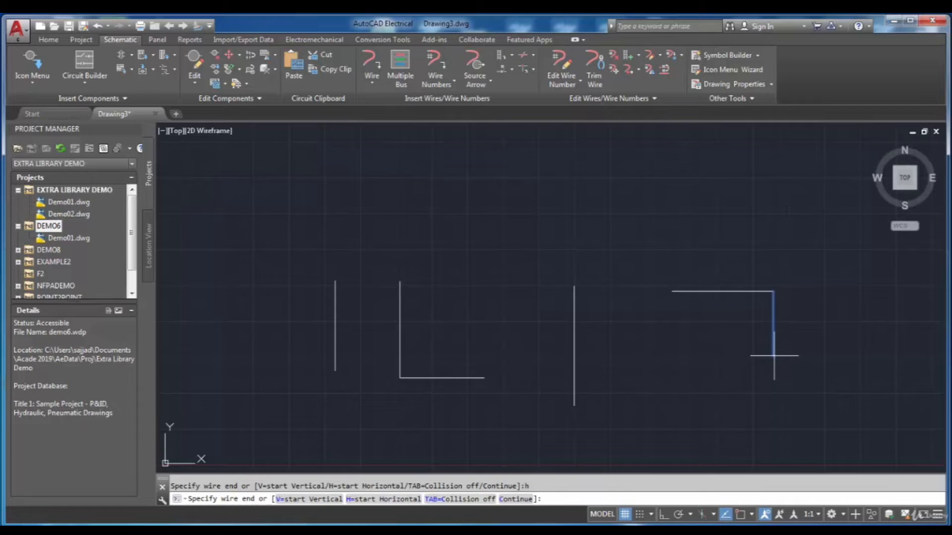
key("Escape")
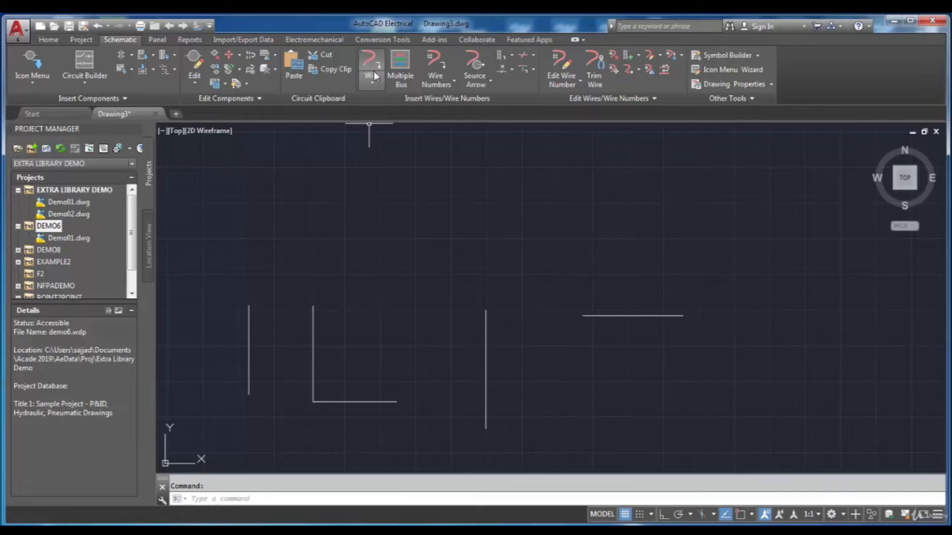
Step: Draw a fifth right-angled wire at the far right running across and then down
left_click(372, 60)
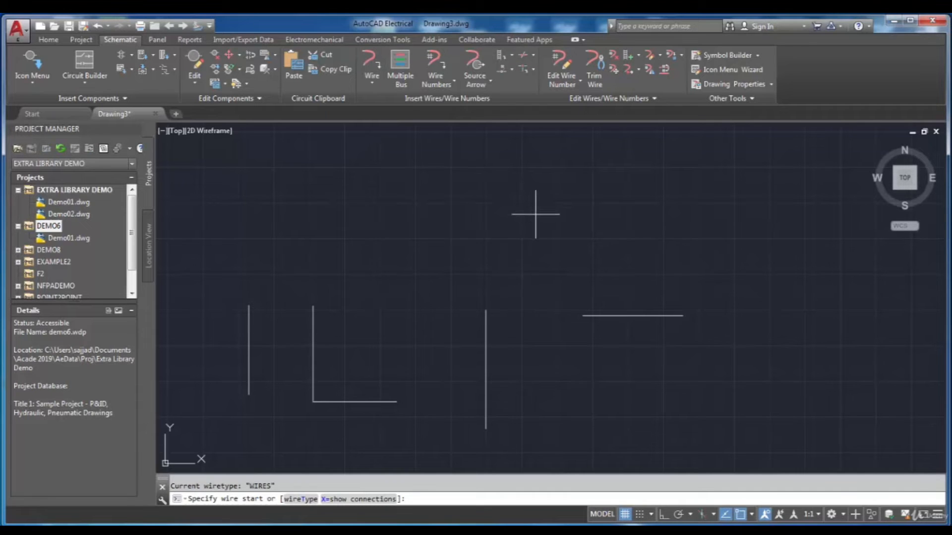
mouse_move(638, 309)
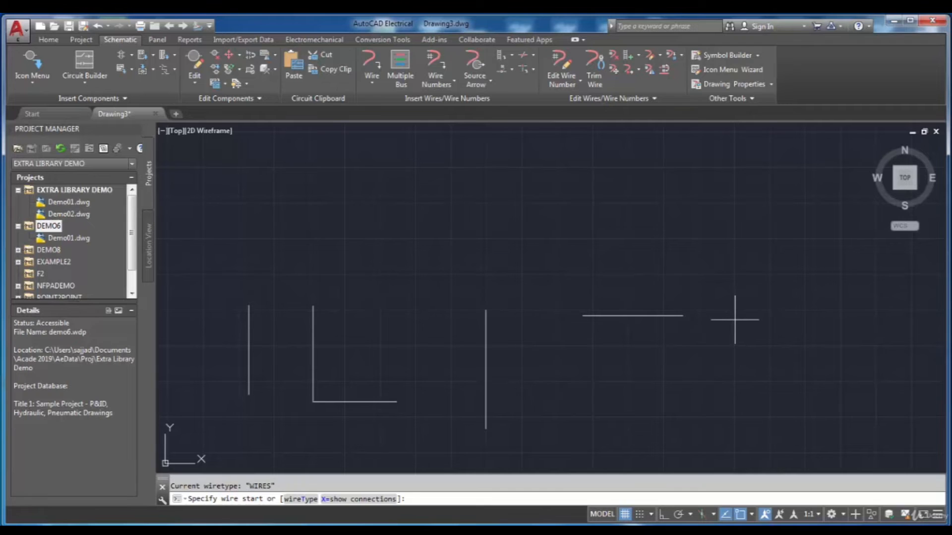
mouse_move(649, 417)
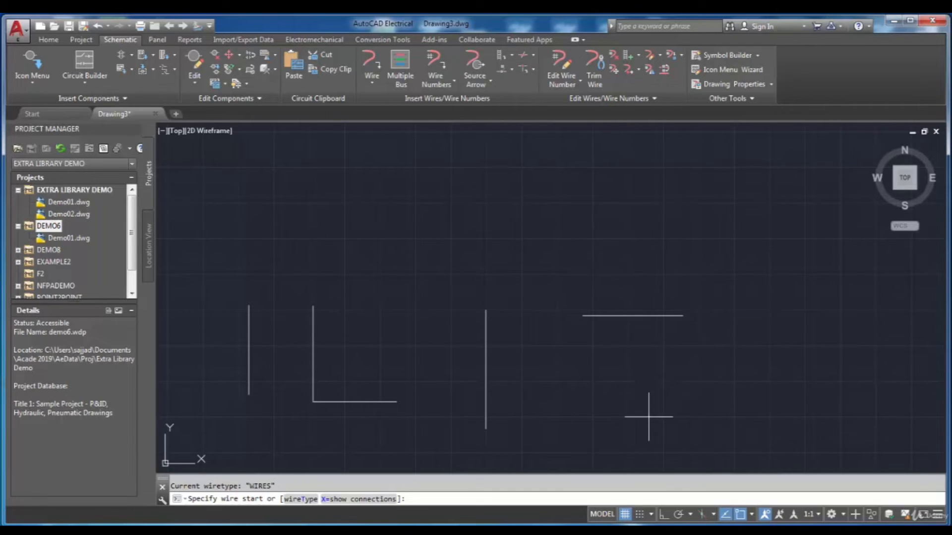
mouse_move(755, 309)
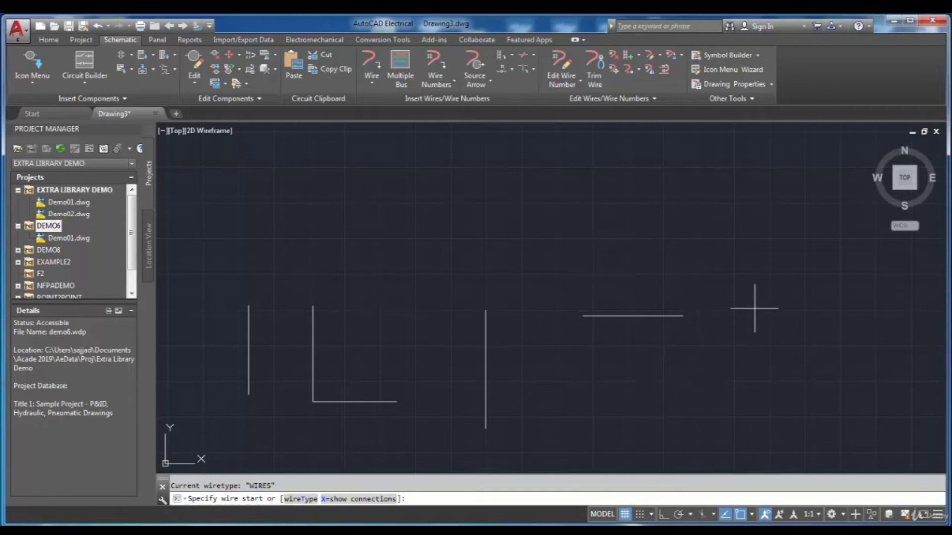
left_click(754, 309)
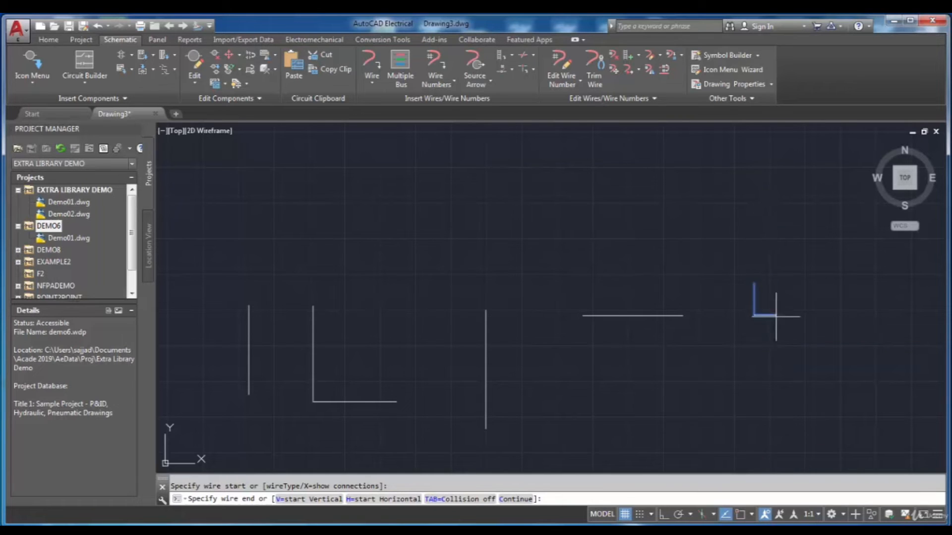
mouse_move(827, 283)
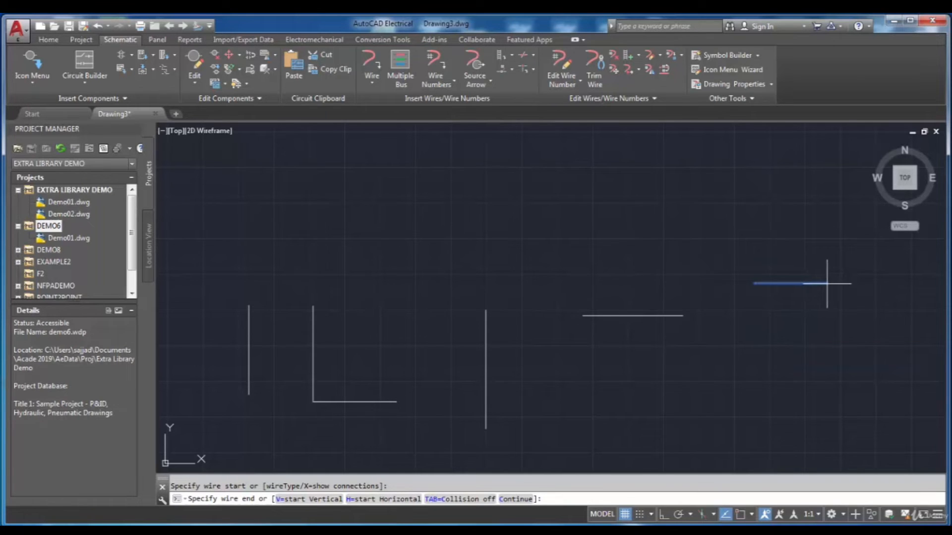
left_click(827, 285)
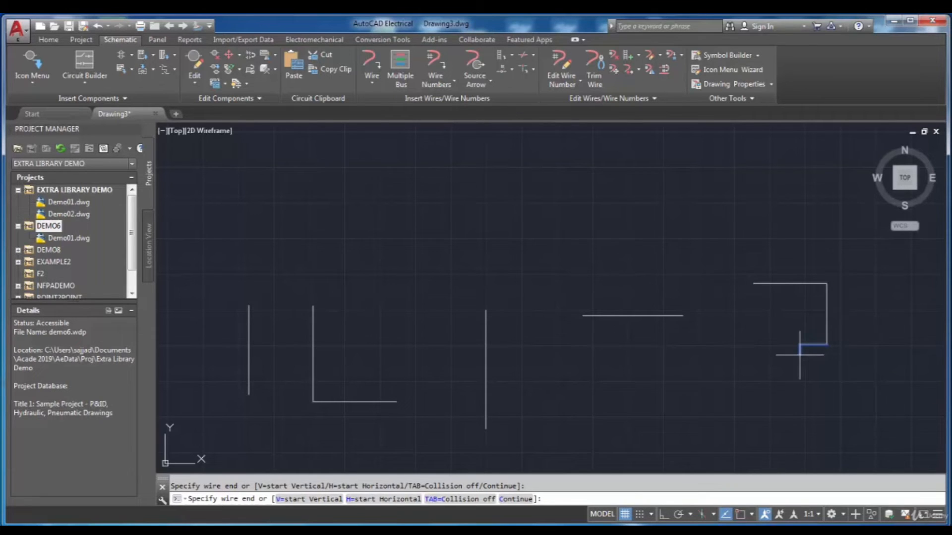
key("Escape")
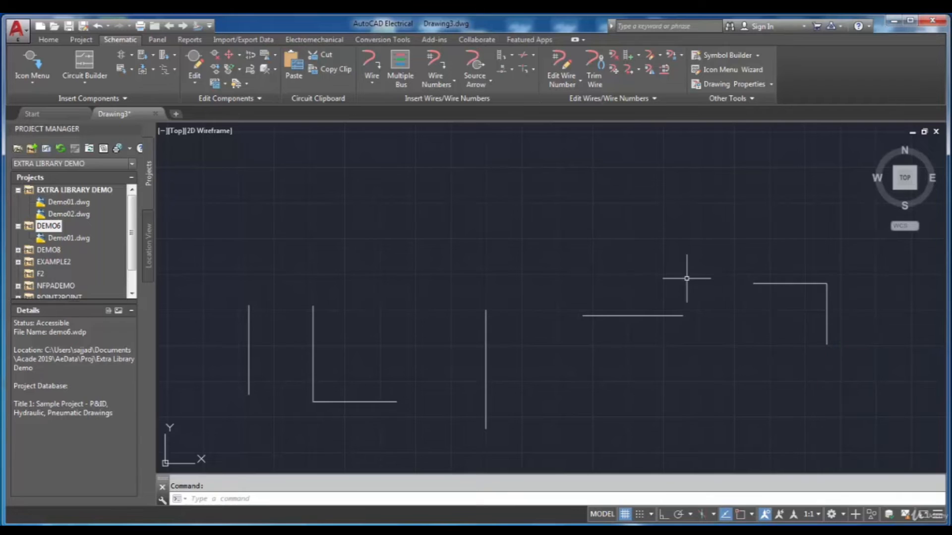
mouse_move(592, 247)
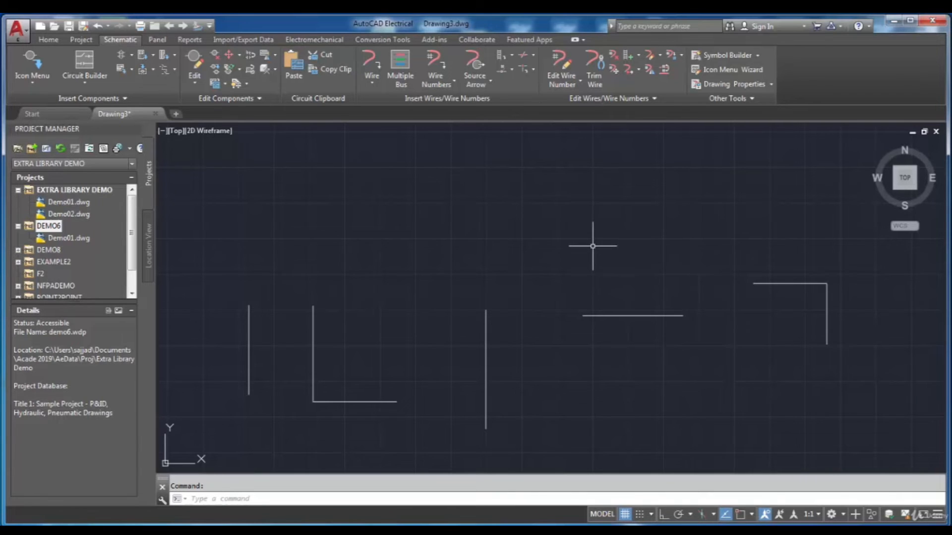
mouse_move(595, 247)
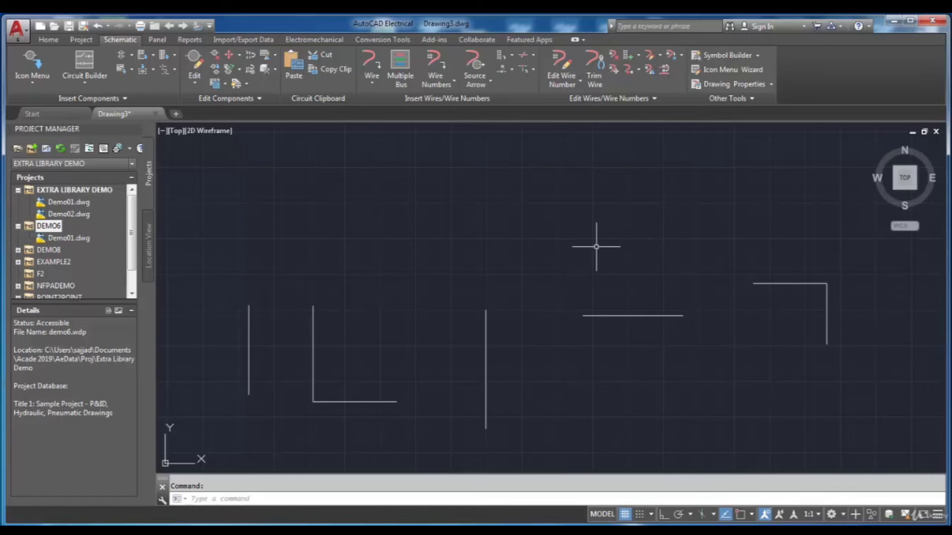
mouse_move(370, 307)
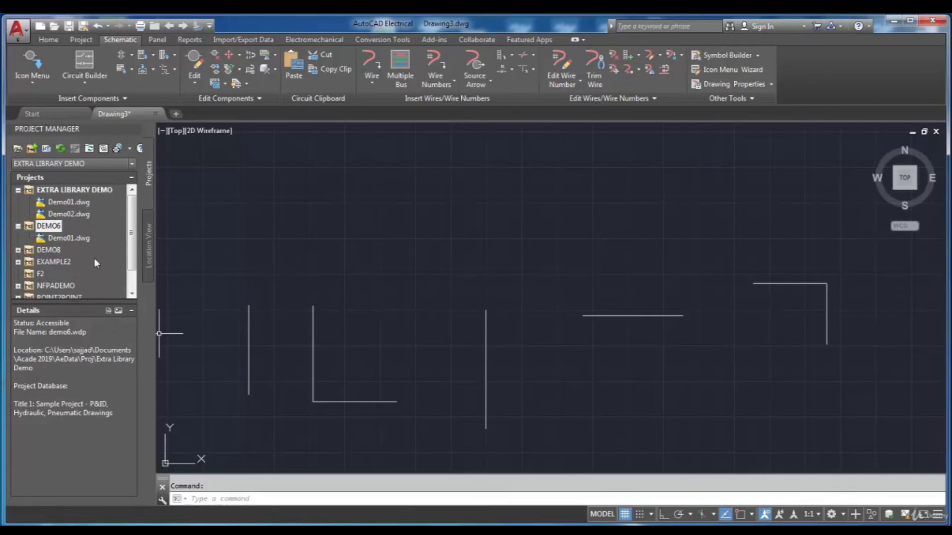
Step: Open Demo01.dwg from Project Manager and zoom into its piping diagram
double_click(69, 237)
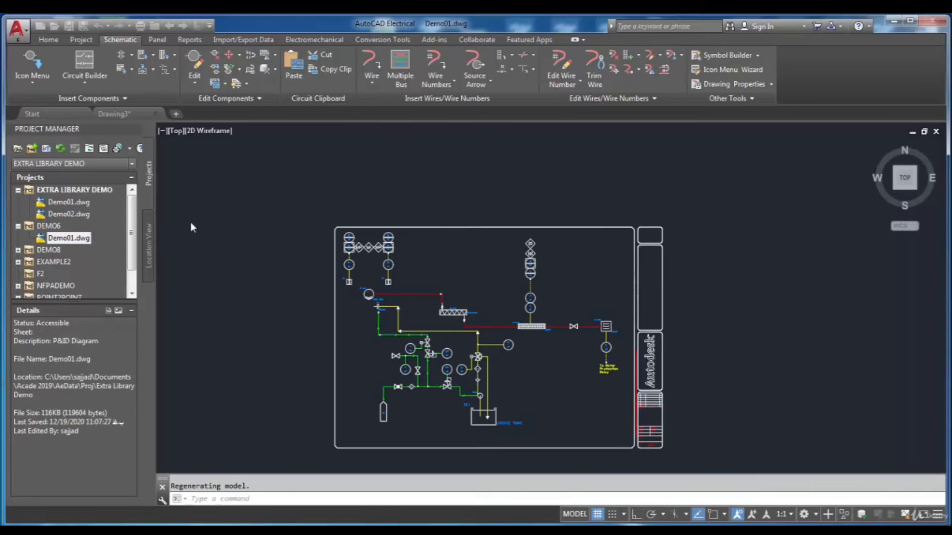
double_click(68, 238)
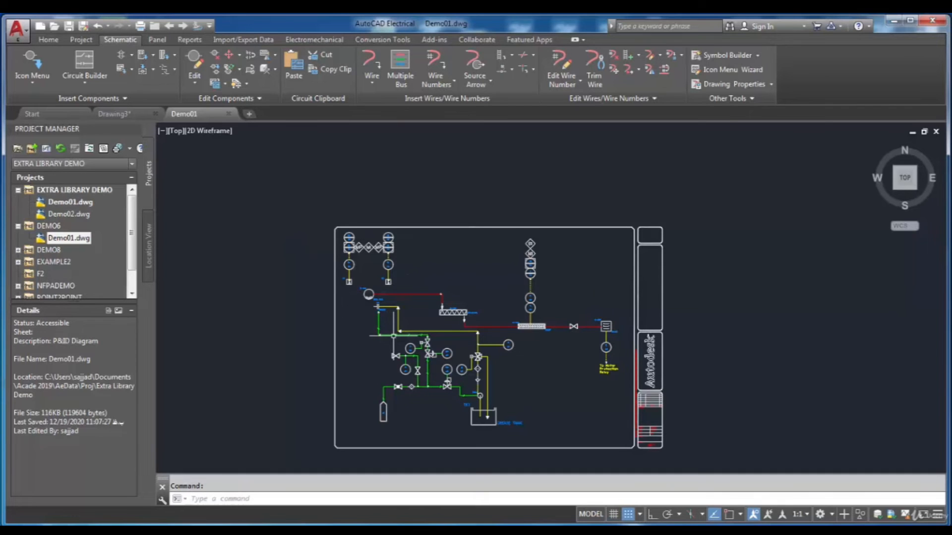
scroll("up", 3)
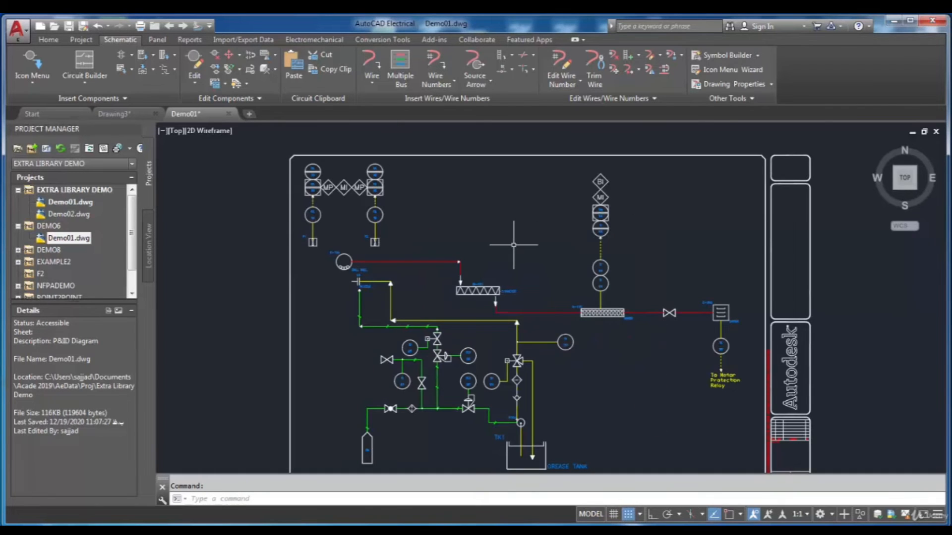
mouse_move(506, 250)
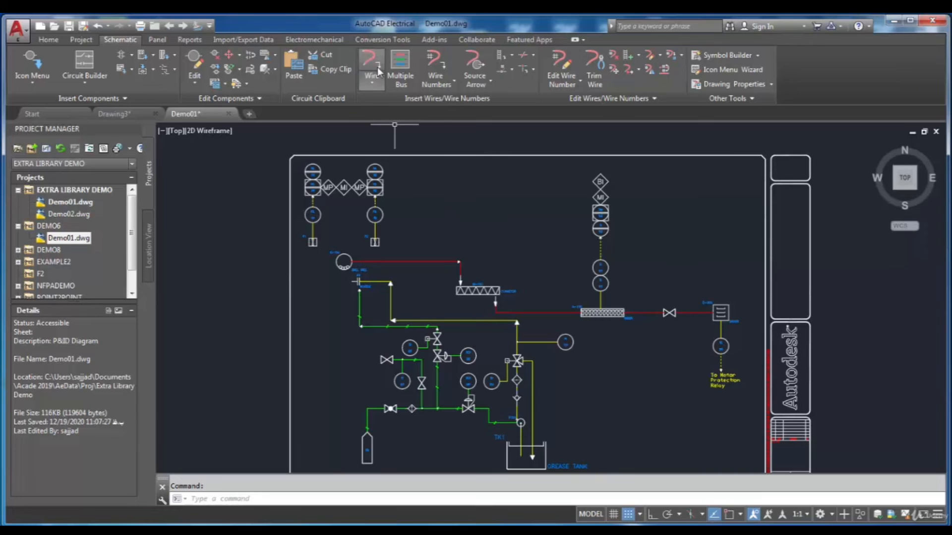
Step: Start wire insertion in Demo01 with current wire type RED_25_MAIN
left_click(371, 69)
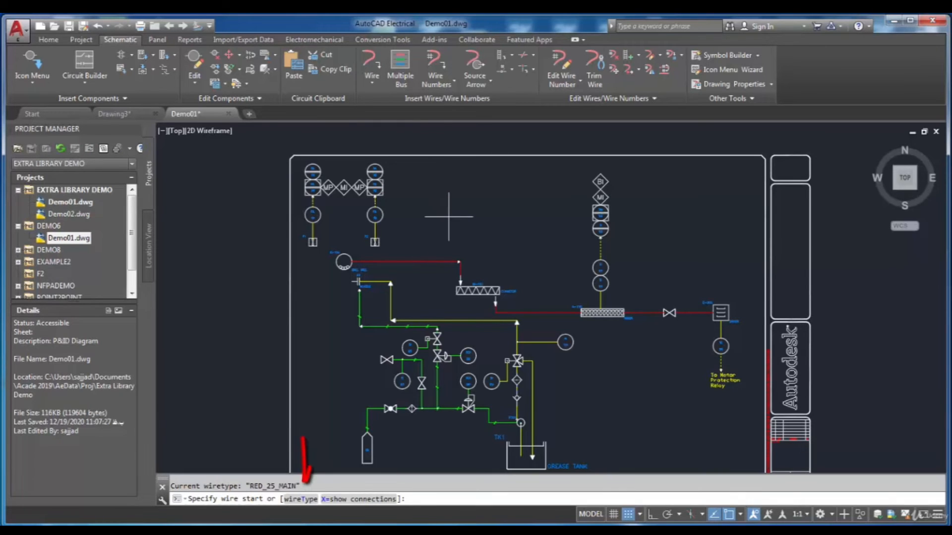
mouse_move(450, 214)
type("t")
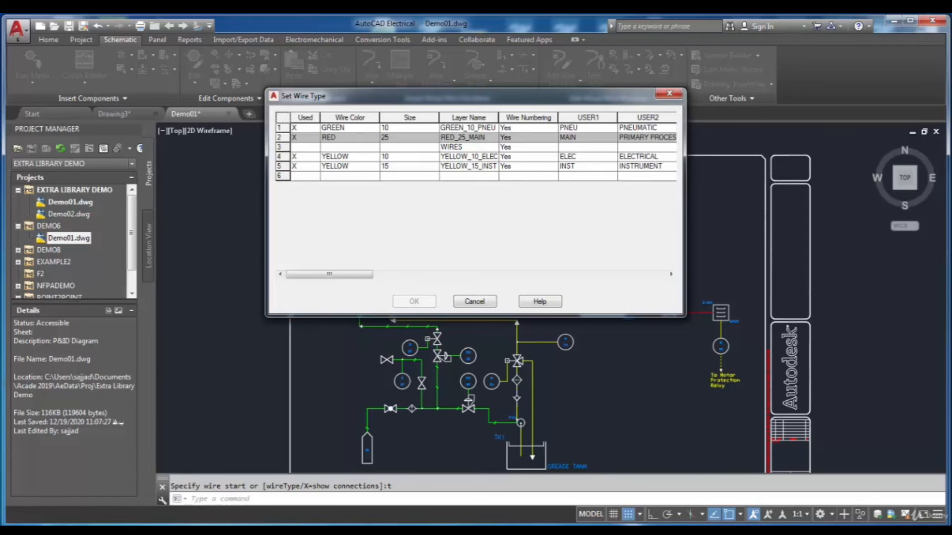
mouse_move(417, 124)
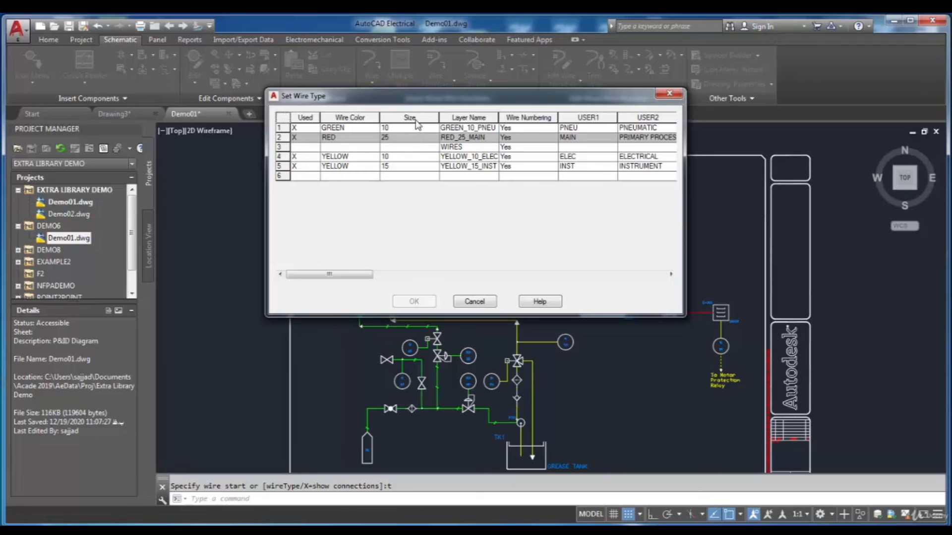
mouse_move(513, 142)
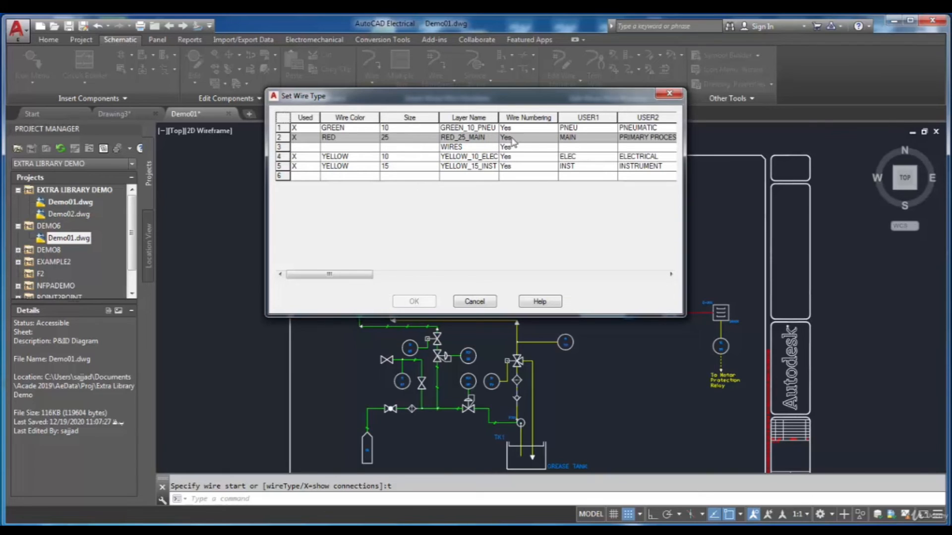
mouse_move(586, 136)
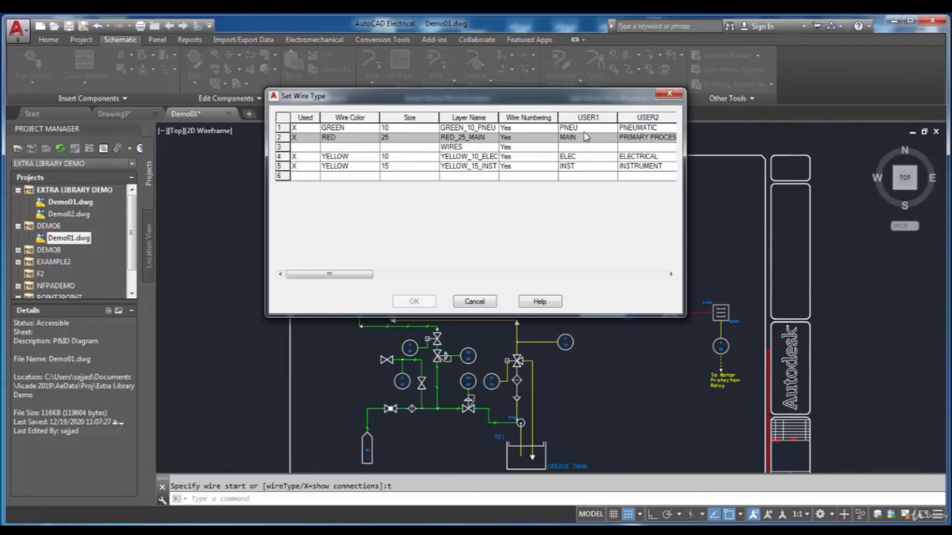
mouse_move(643, 121)
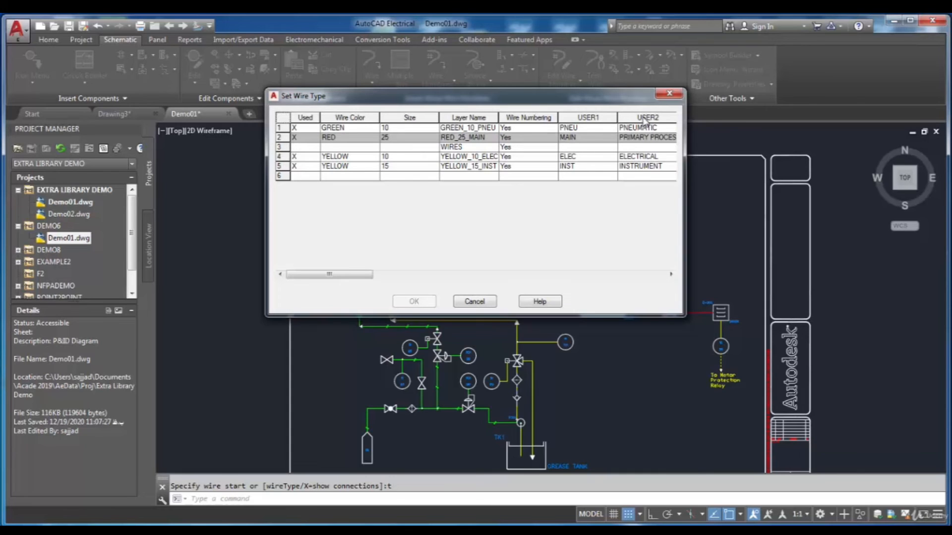
mouse_move(559, 225)
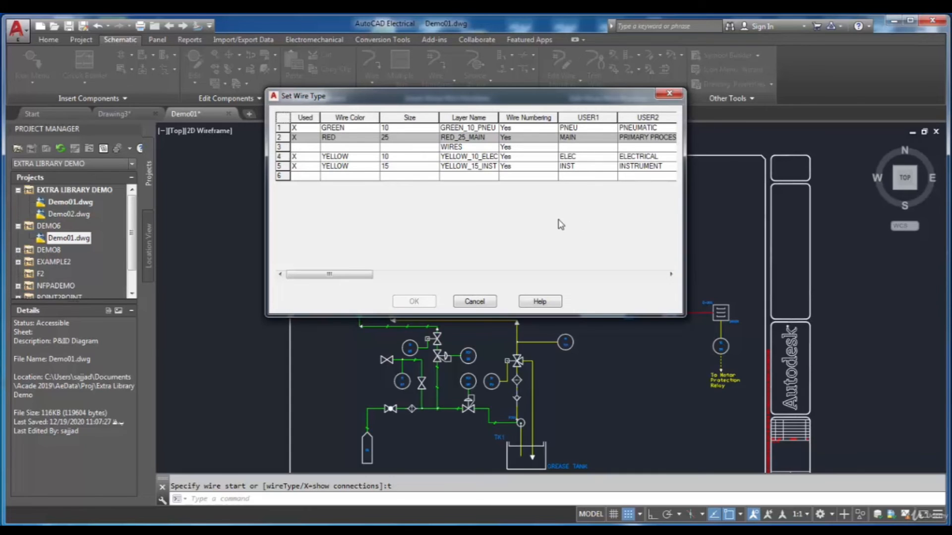
mouse_move(425, 216)
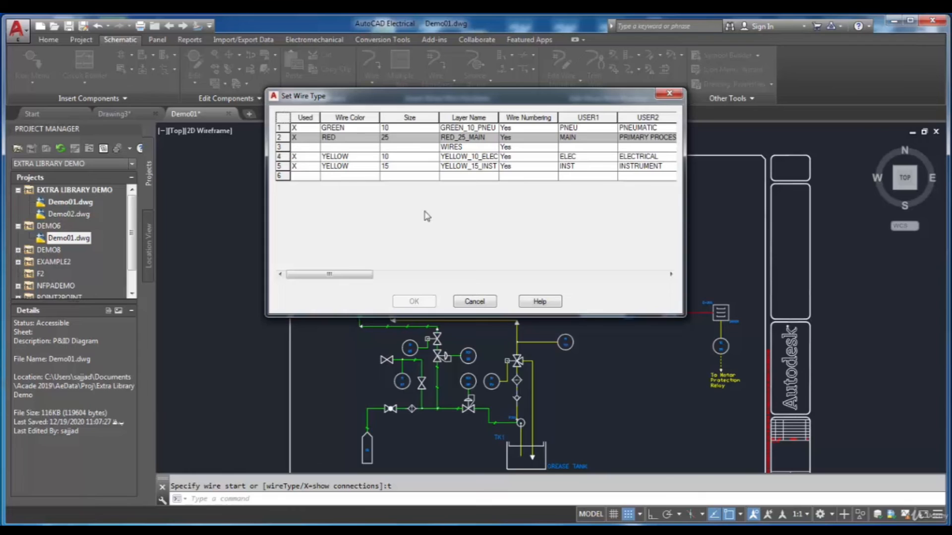
mouse_move(406, 139)
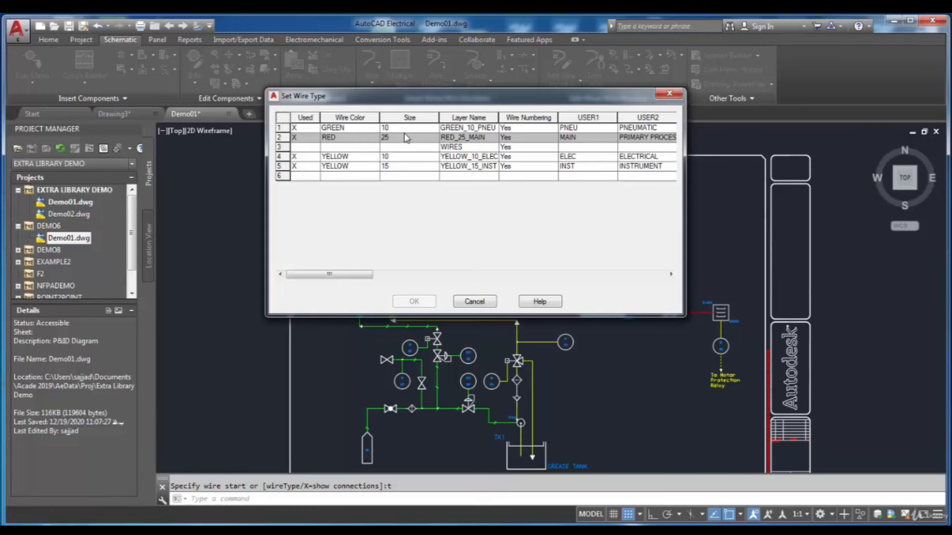
Step: Choose the GREEN_10_PNEU pneumatic wire type in the Set Wire Type list
left_click(468, 127)
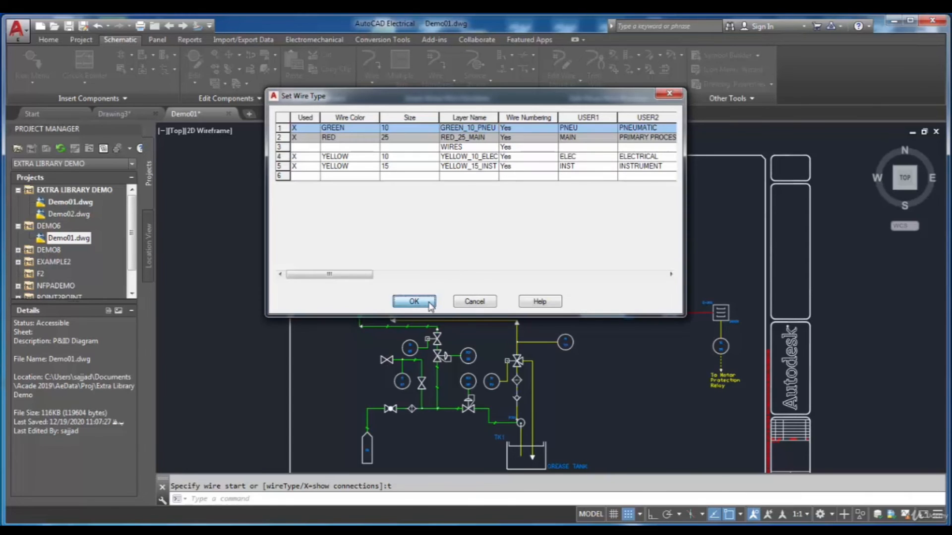
Step: Confirm GREEN_10_PNEU and draw a short green wire left of the central valves
left_click(414, 301)
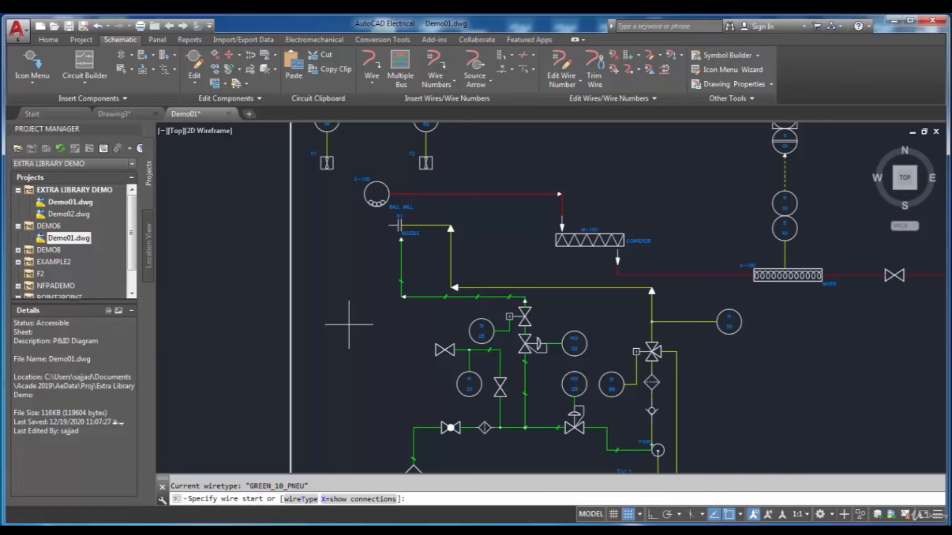
left_click(349, 325)
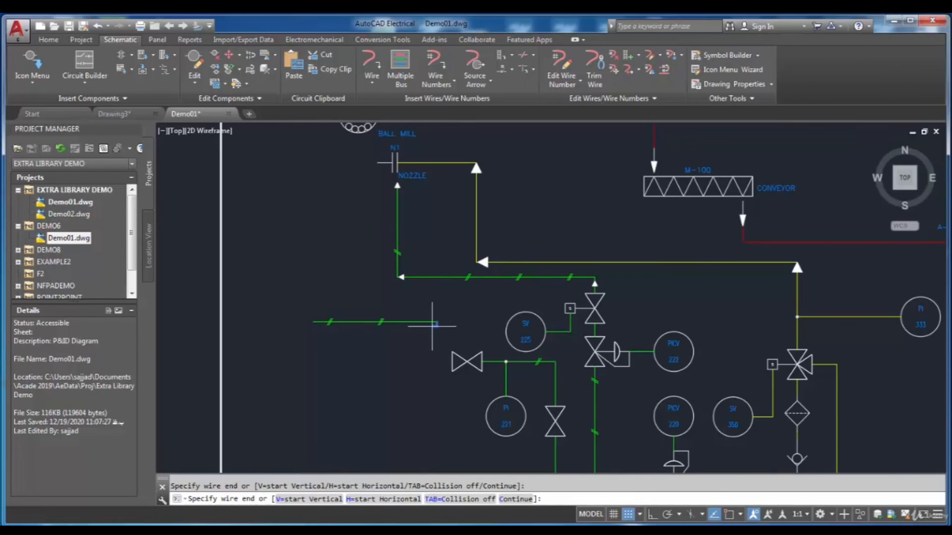
key("Escape")
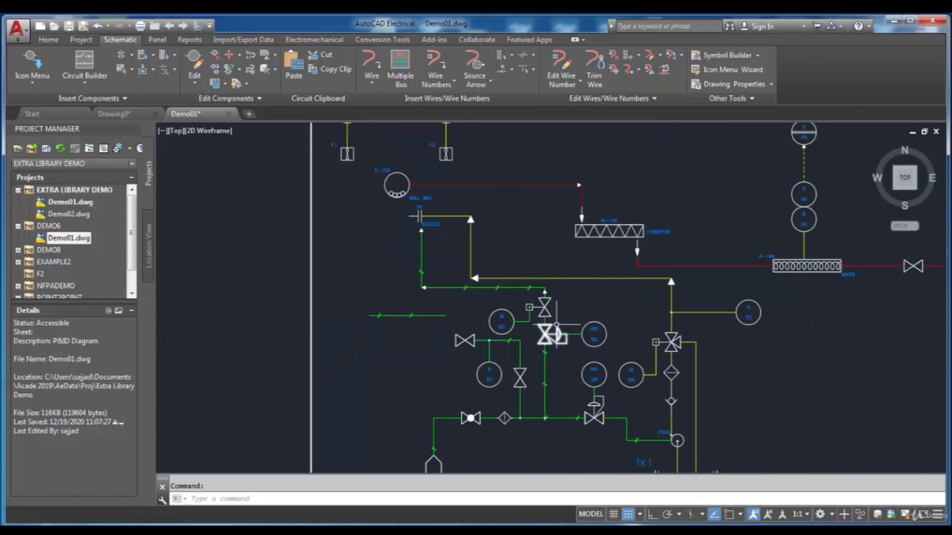
mouse_move(543, 277)
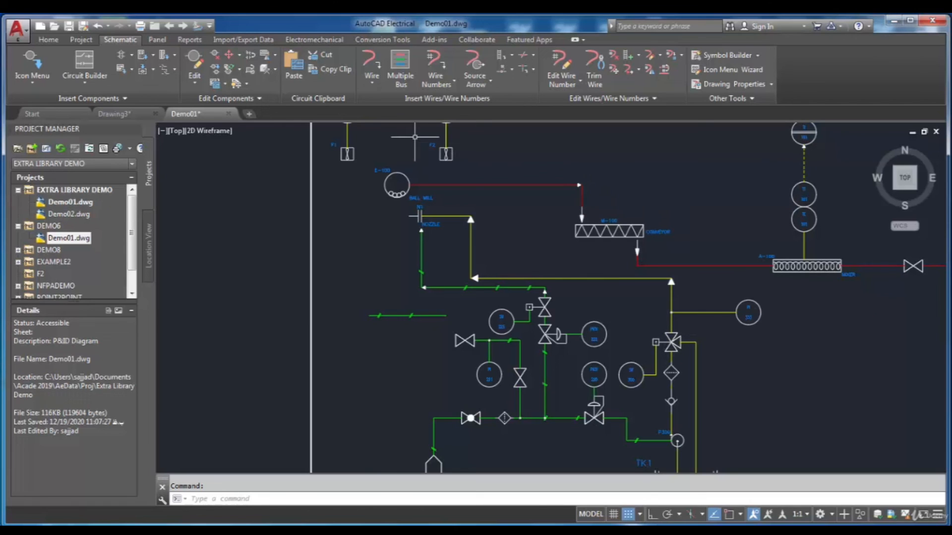
mouse_move(372, 125)
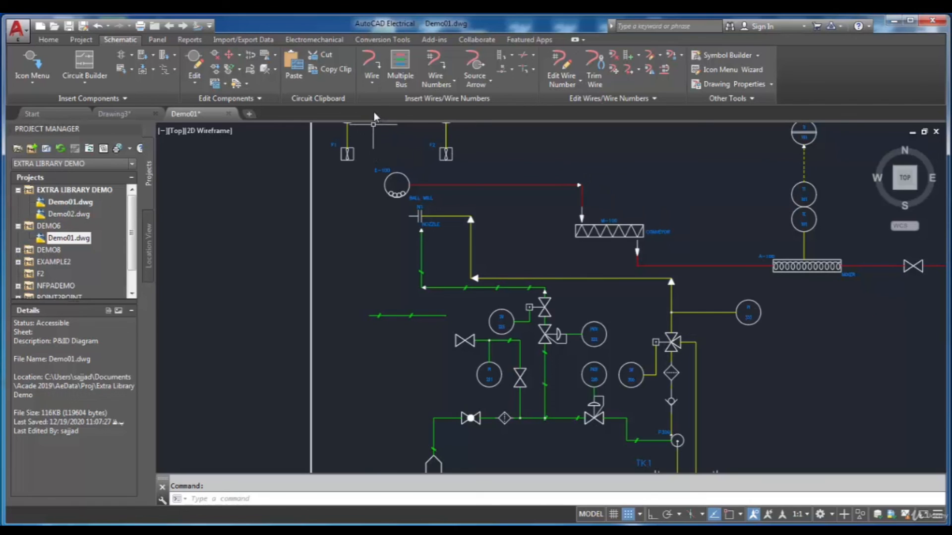
Step: Start another Wire insertion and enter T to choose a different wire type
left_click(372, 67)
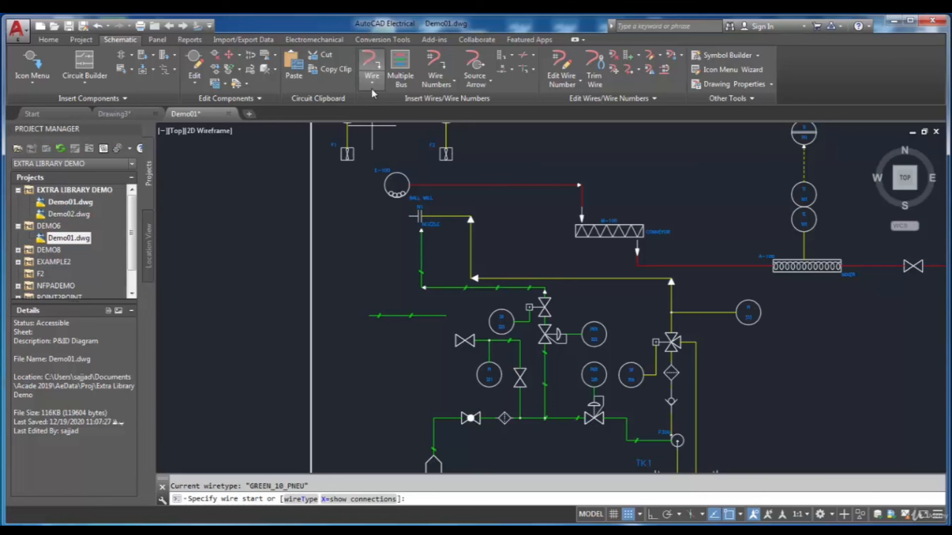
type("t")
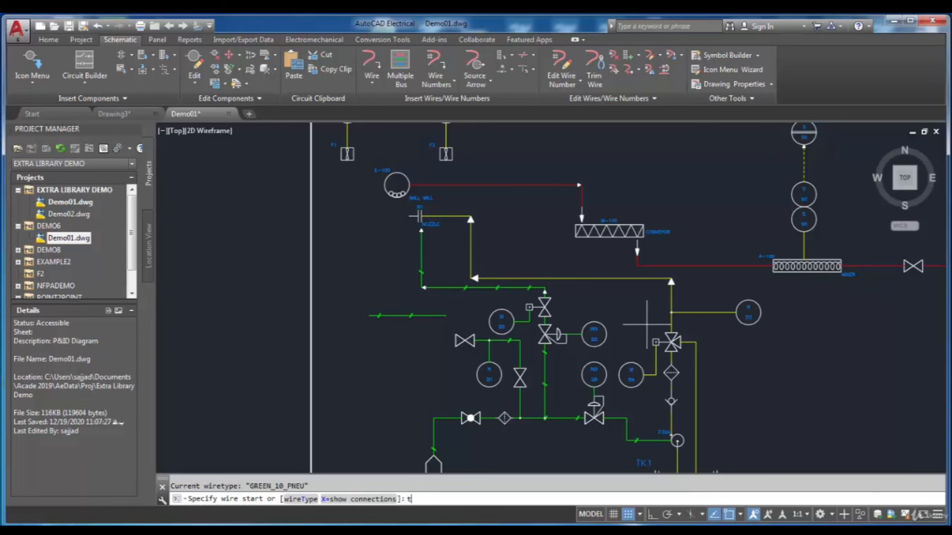